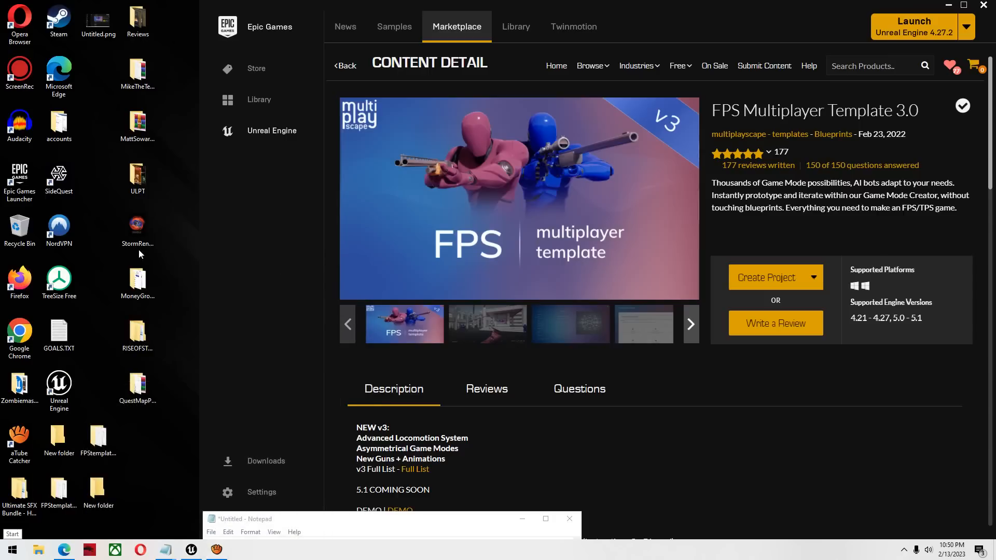
mouse_move(298, 212)
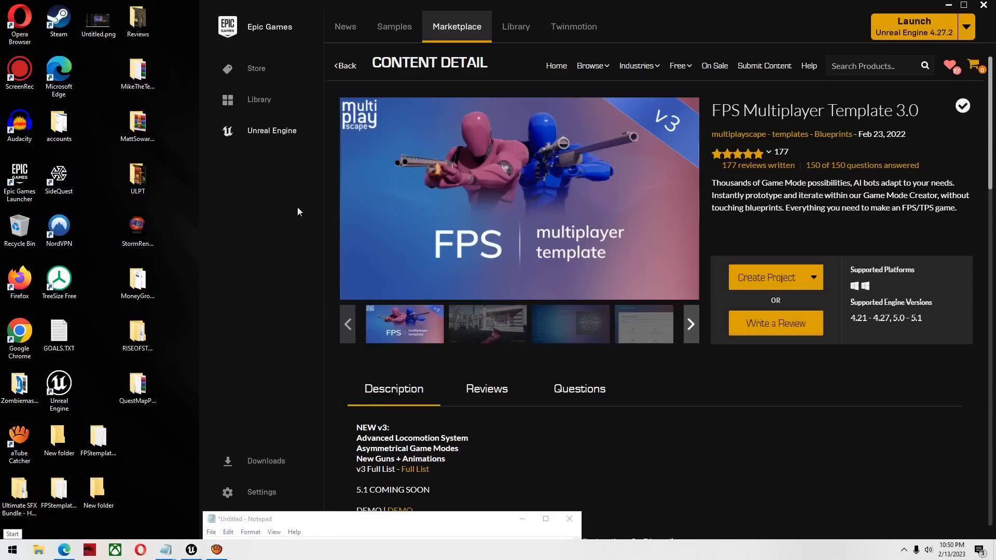
mouse_move(570, 205)
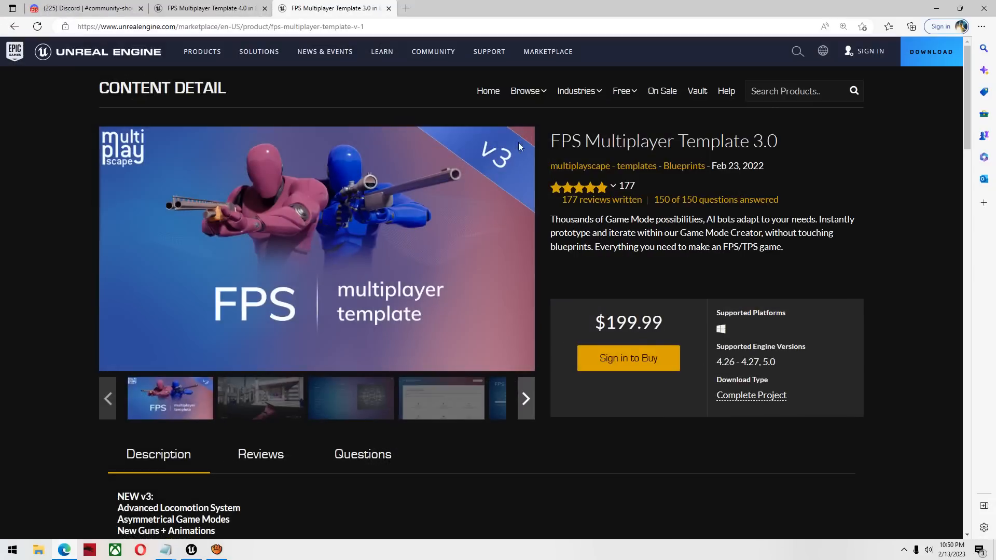
mouse_move(583, 323)
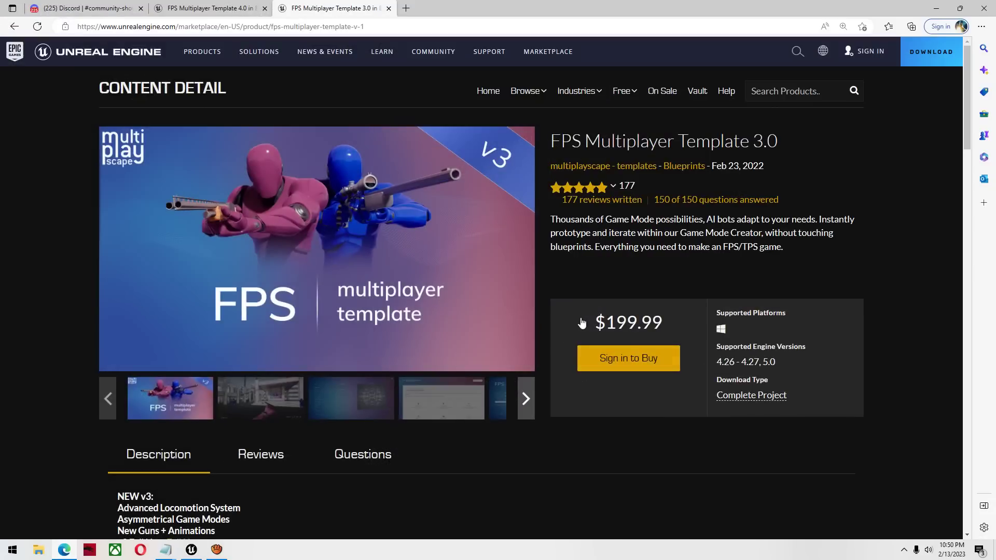
double_click(629, 322)
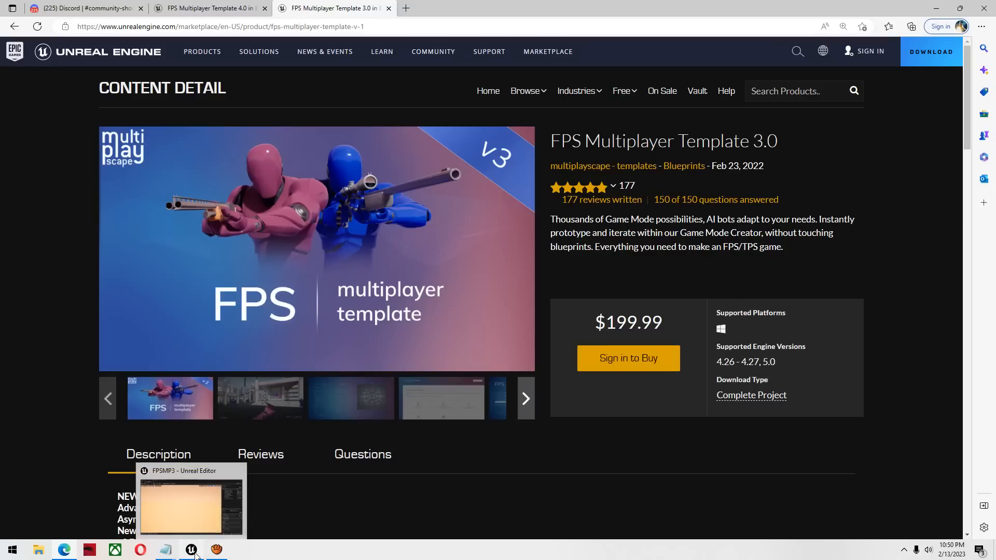
Preview the FPSMP3 menu level inside Unreal Editor
left_click(191, 550)
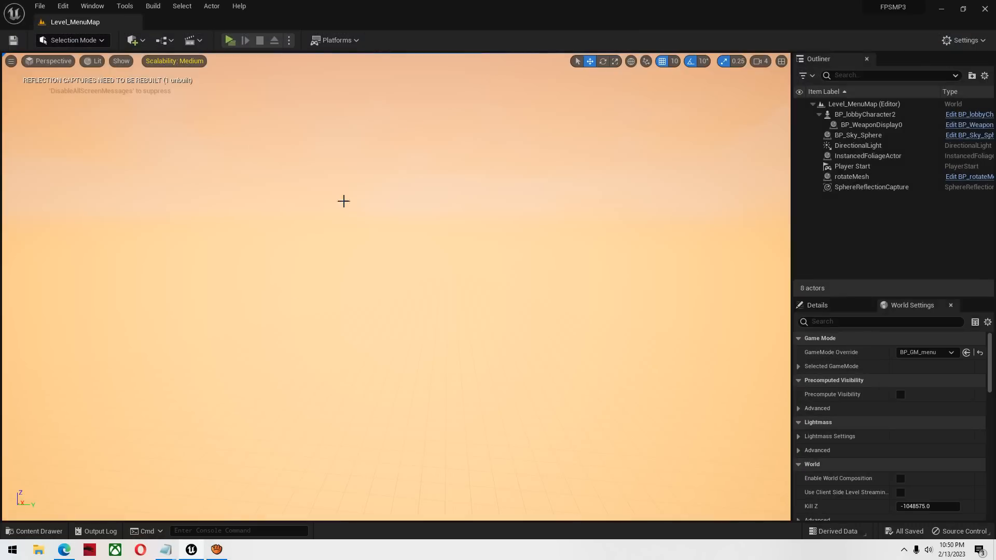
left_click(230, 40)
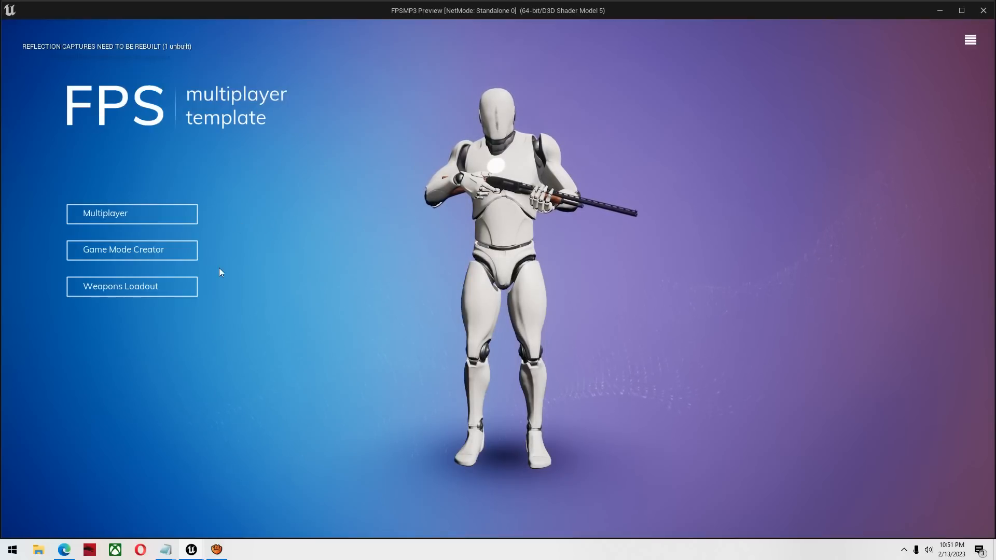
mouse_move(768, 106)
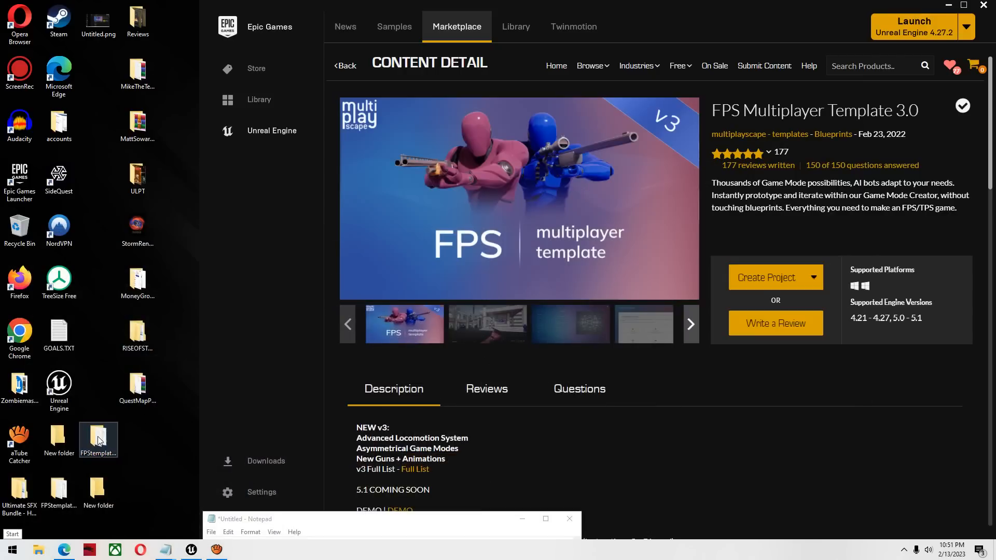
Launch the packaged Shooter.exe from the FPStemplate_BUILD folder
double_click(98, 435)
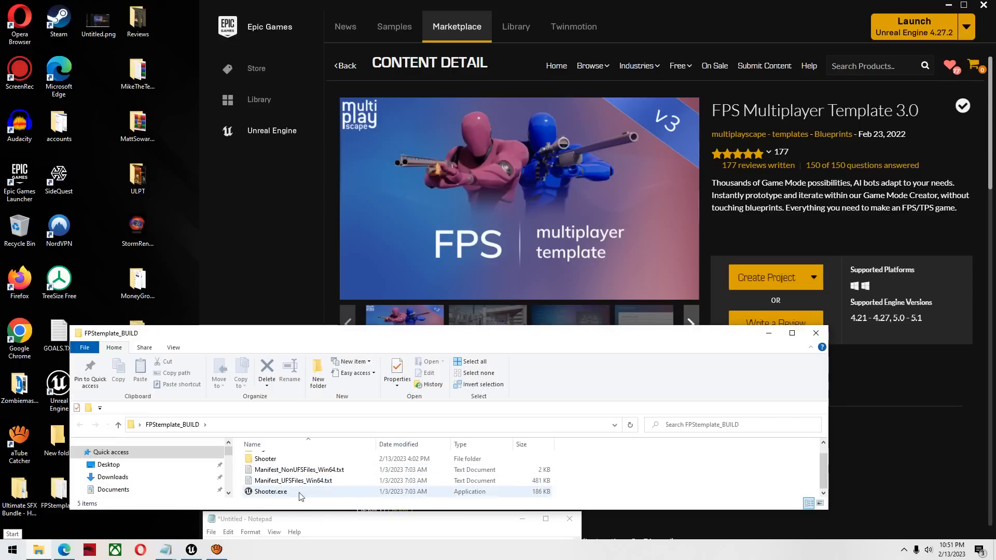
left_click(271, 492)
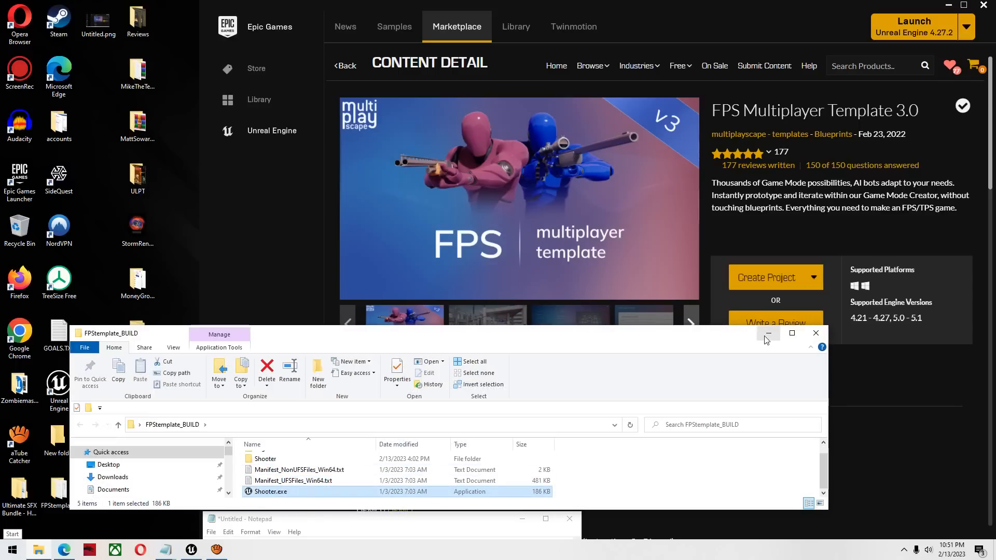
double_click(271, 492)
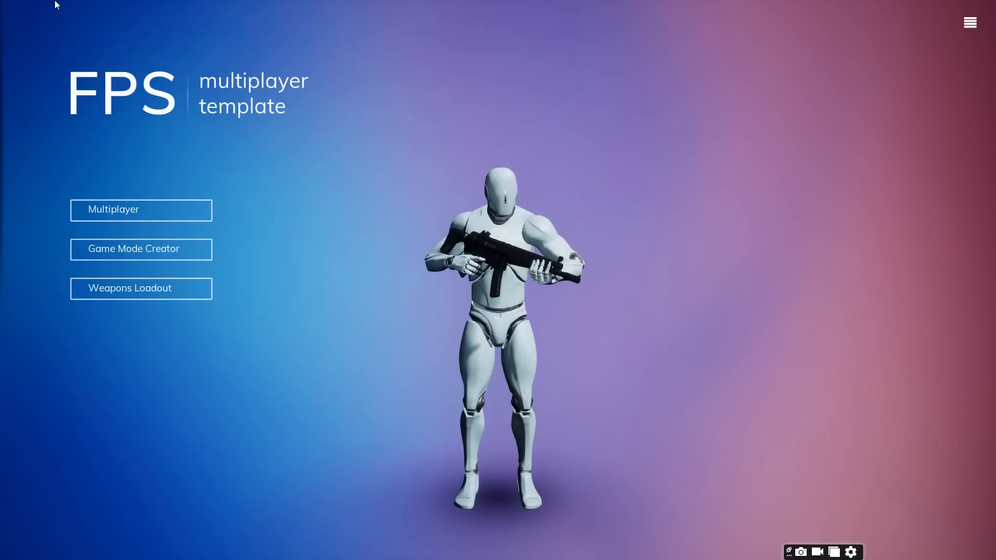
mouse_move(244, 202)
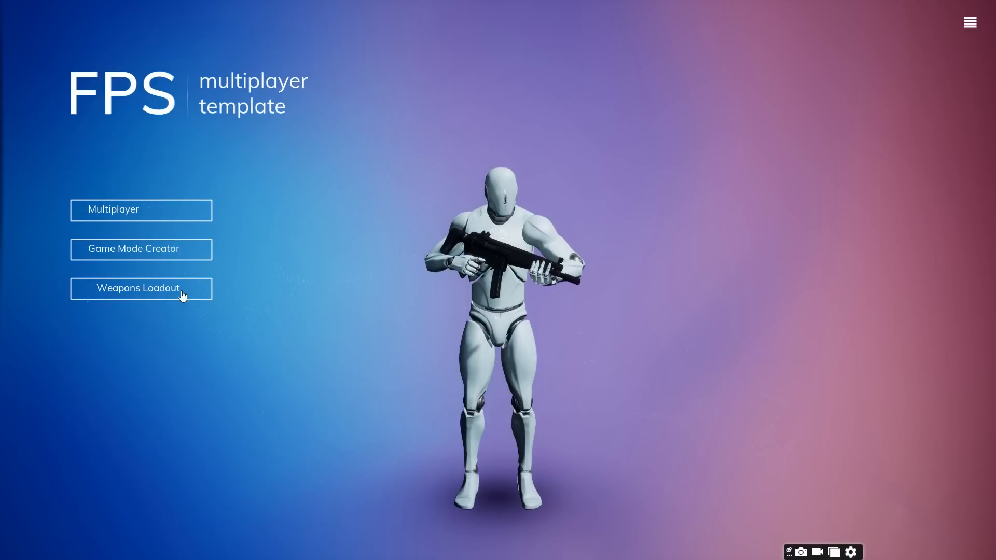
Browse the Weapons Loadout list and view the MP5 Loadout
left_click(141, 289)
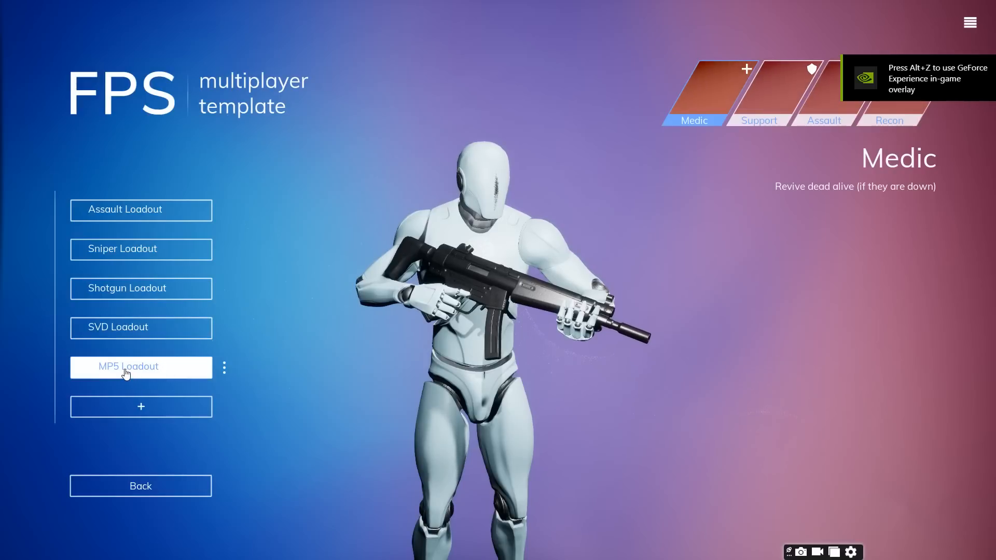
left_click(127, 368)
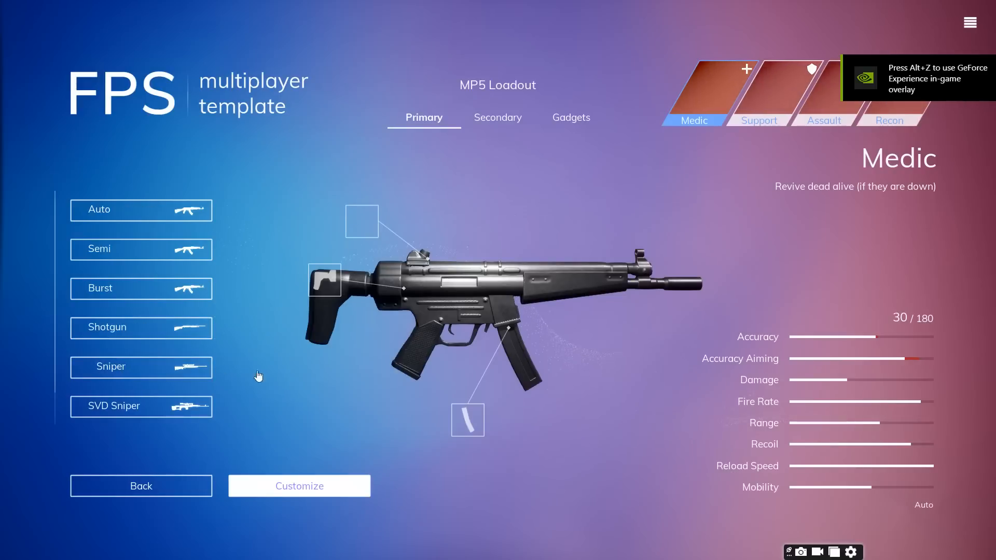
left_click(365, 224)
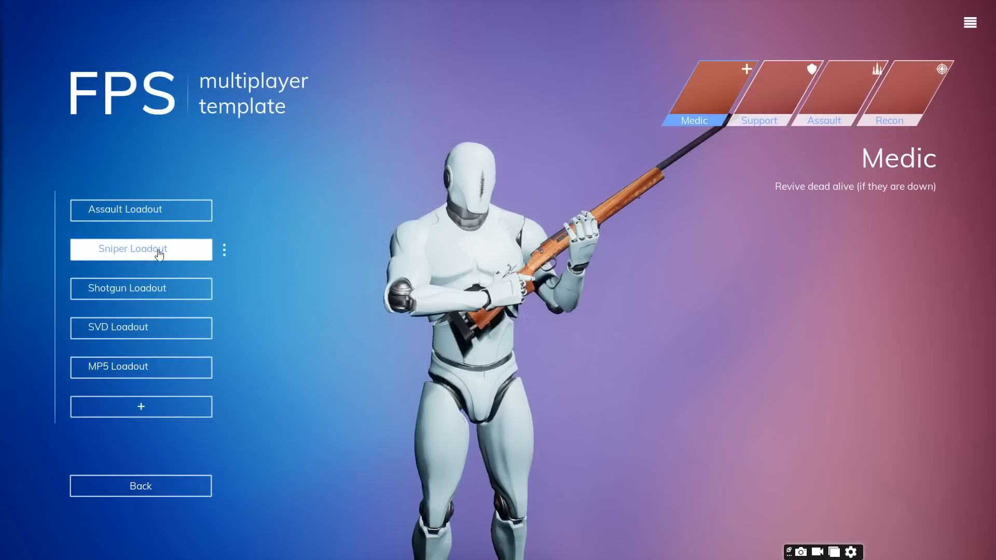
Fit the Sniper Loadout rifle with the Acog Sight and a silencer, then return to the main menu
left_click(141, 249)
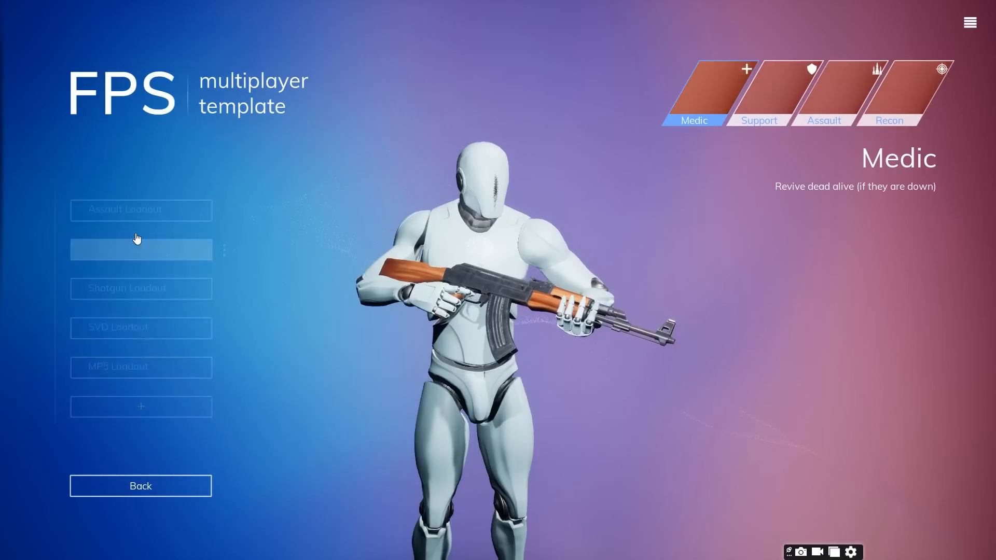
left_click(141, 249)
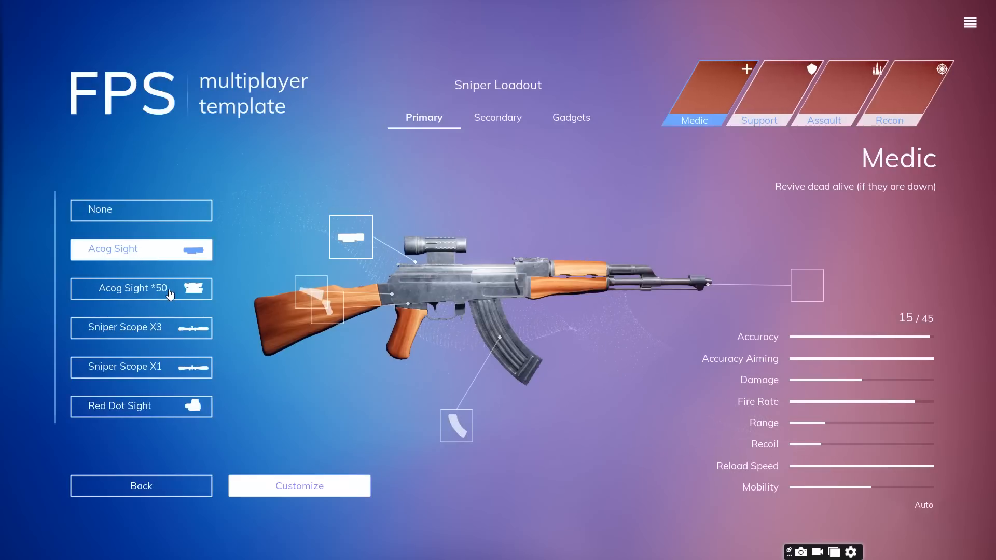
left_click(141, 289)
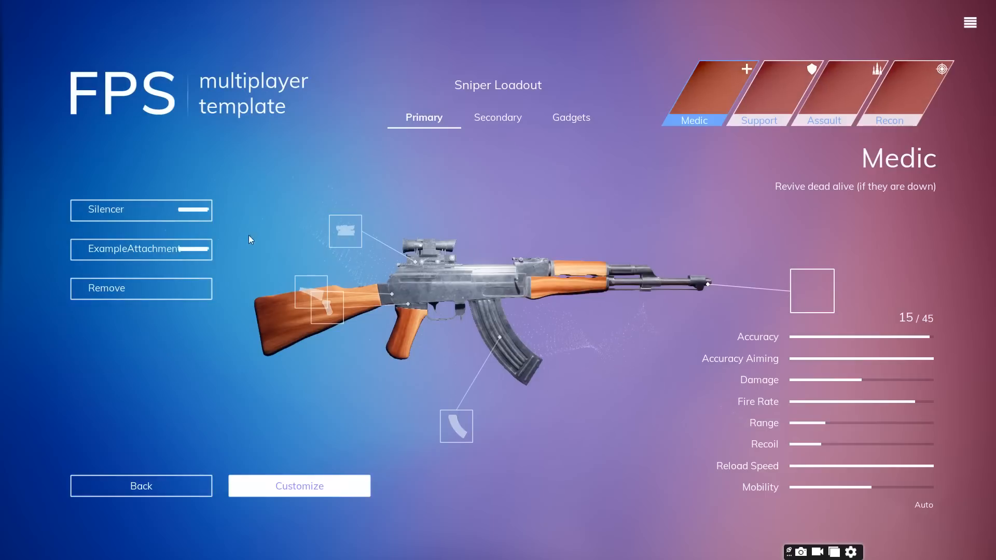
left_click(299, 486)
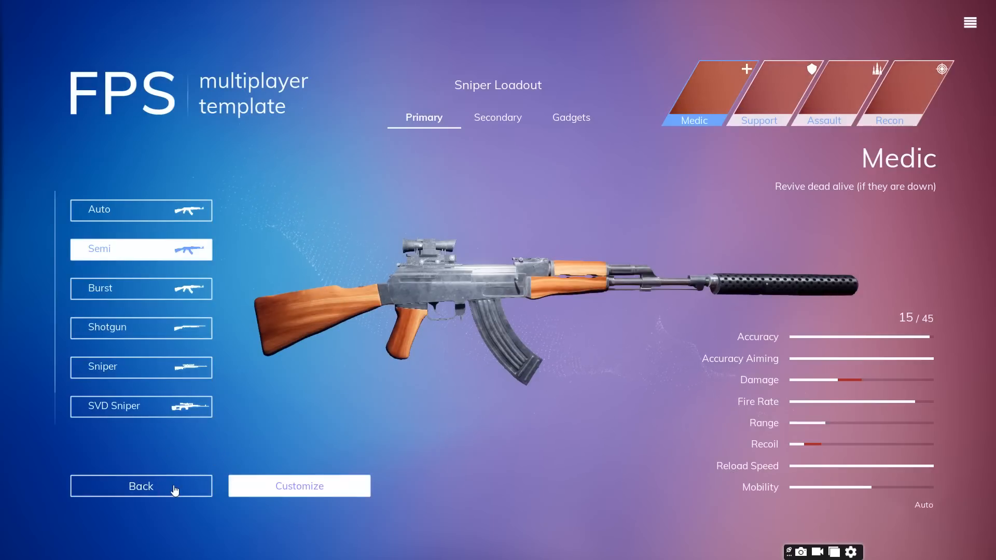
left_click(142, 485)
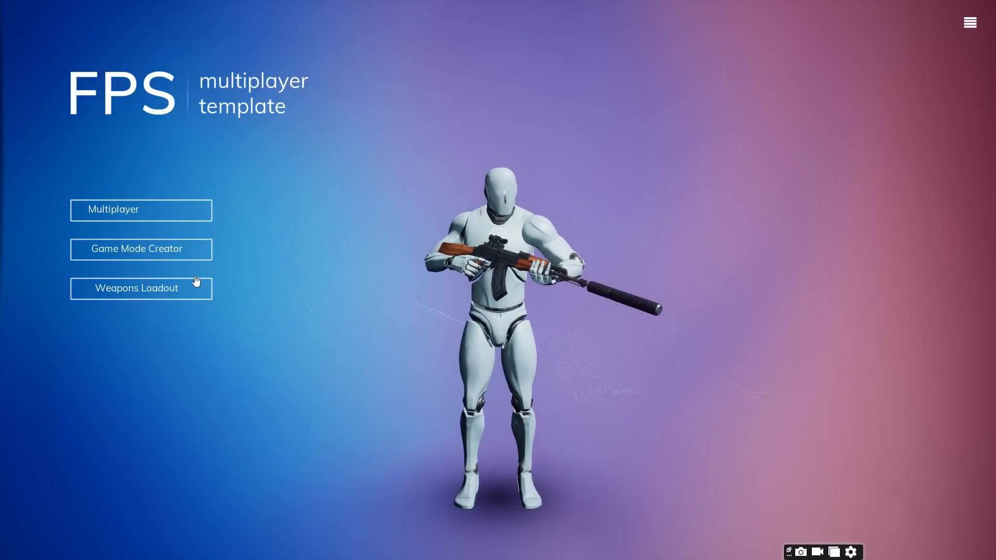
Enter the multiplayer Free For All mode and leave its settings for the class loadout screen
left_click(142, 210)
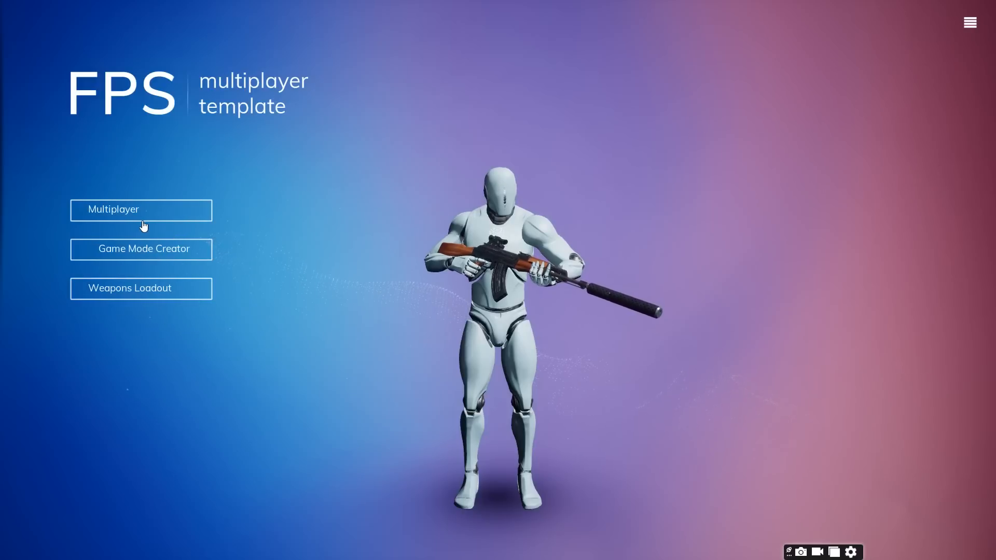
left_click(141, 209)
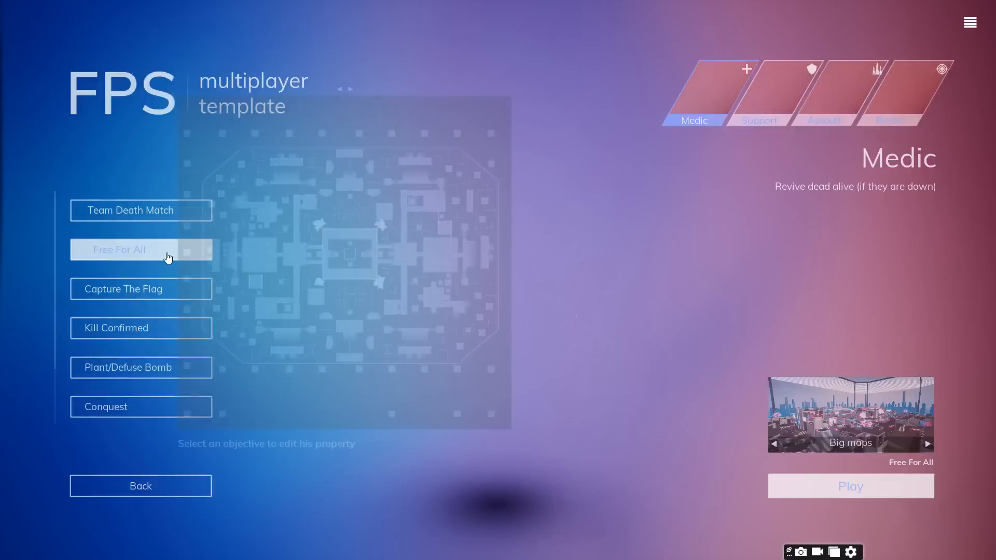
left_click(141, 249)
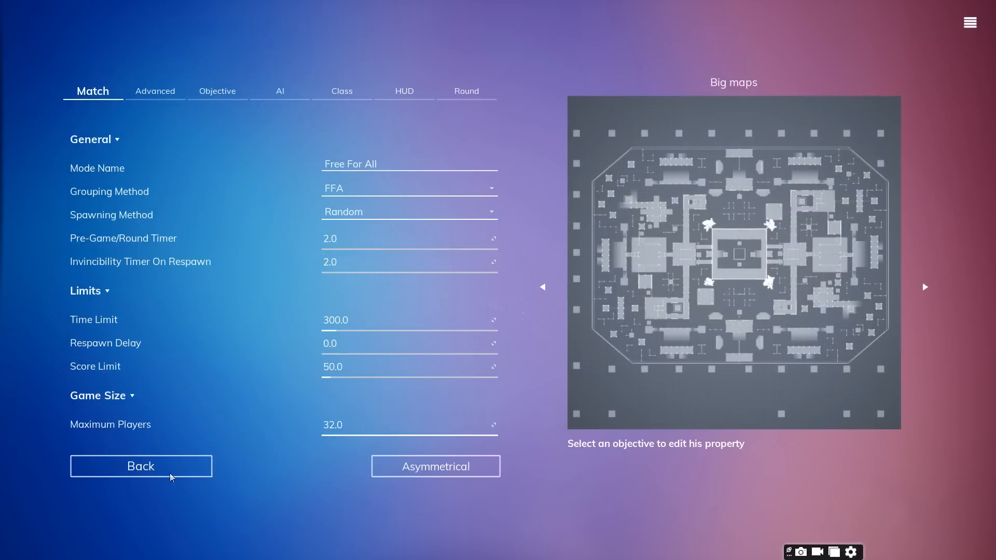
left_click(141, 467)
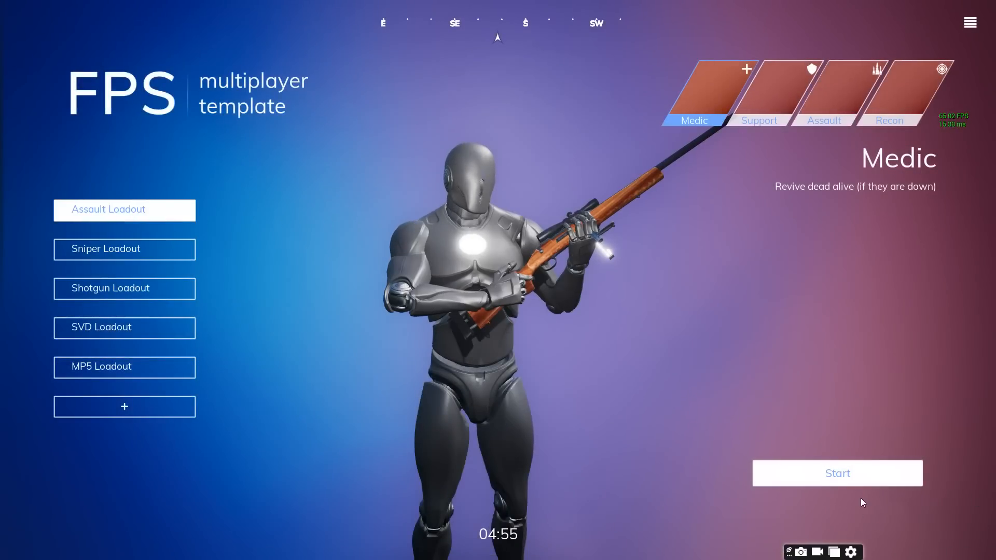
Start the match as a Medic with the Assault Loadout and play until killed
left_click(838, 474)
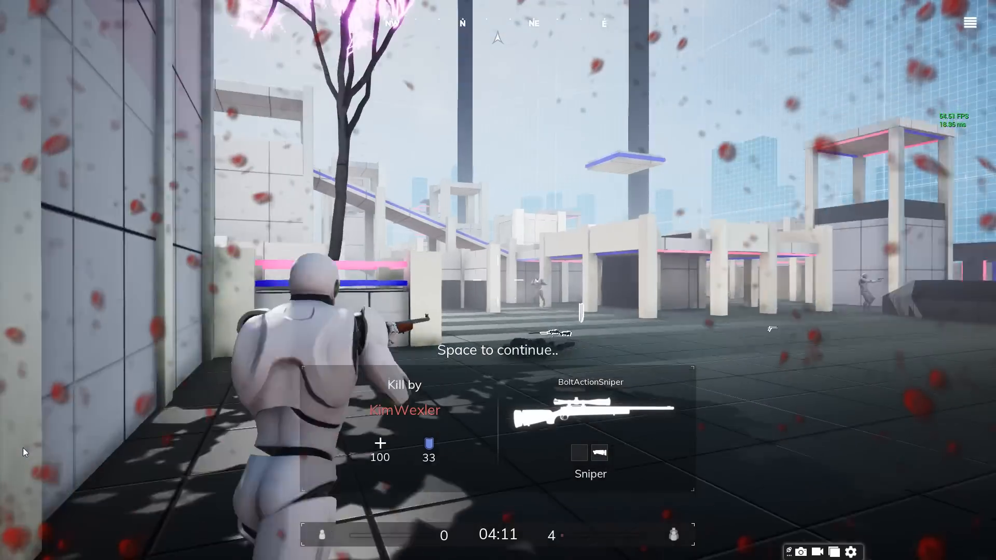
Respawn after each death, switching to the MP5 Loadout along the way
key("space")
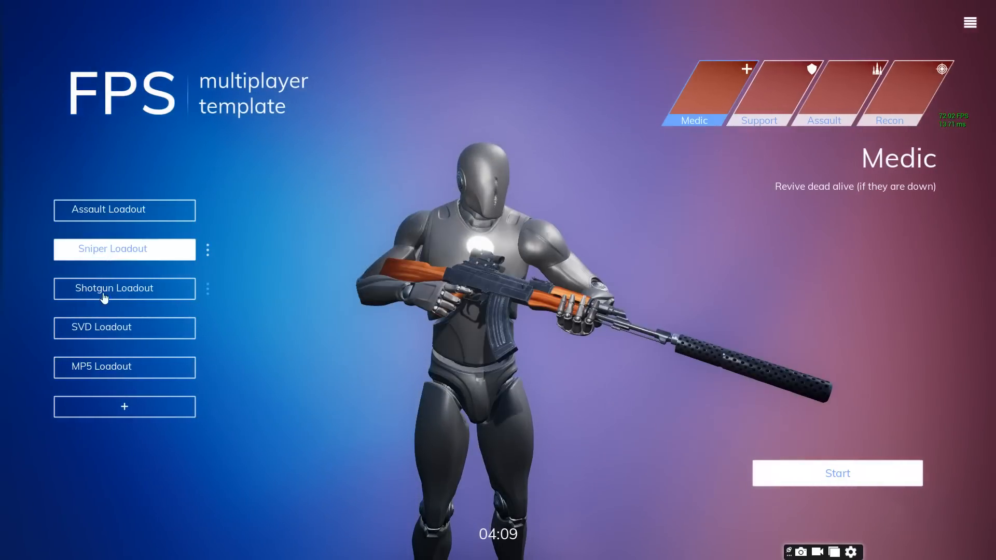
left_click(838, 474)
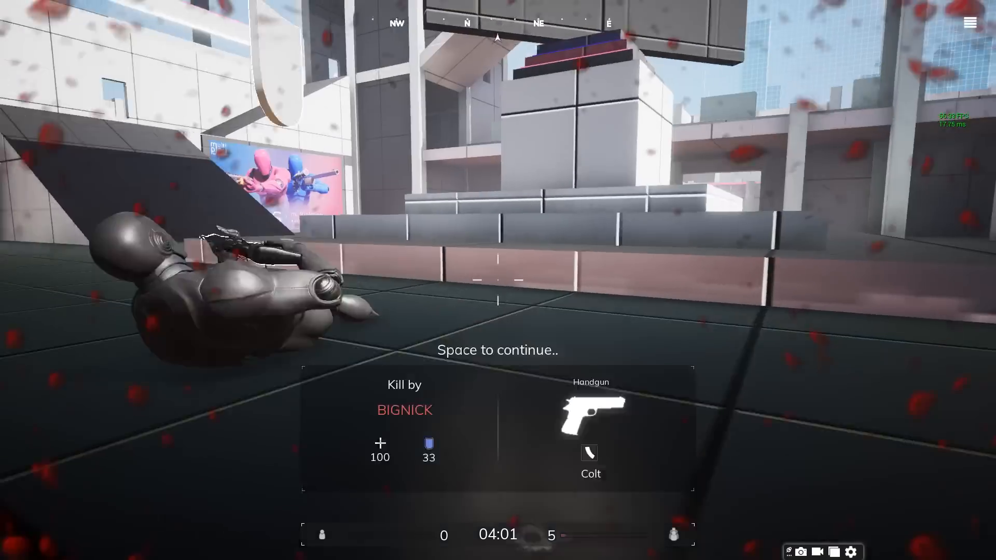
key("space")
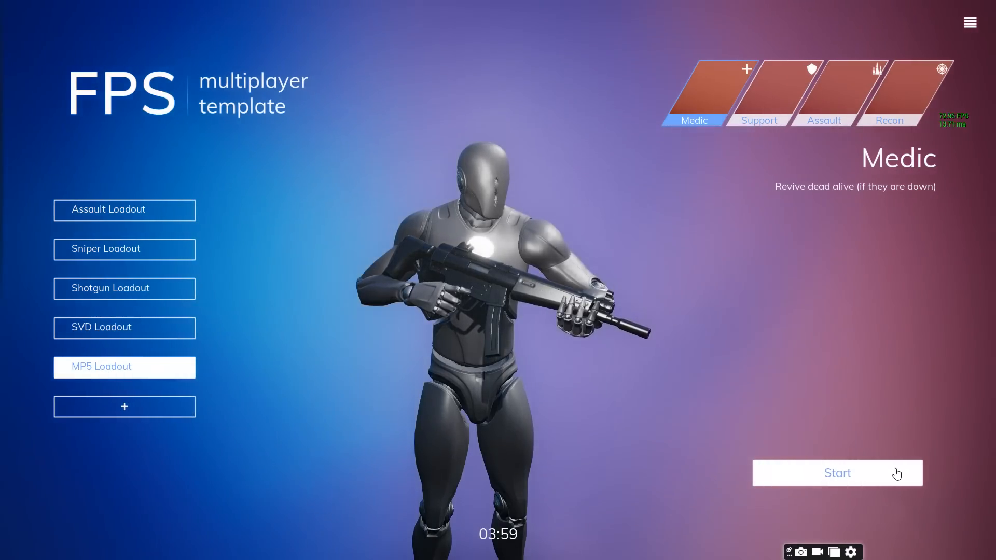
left_click(837, 473)
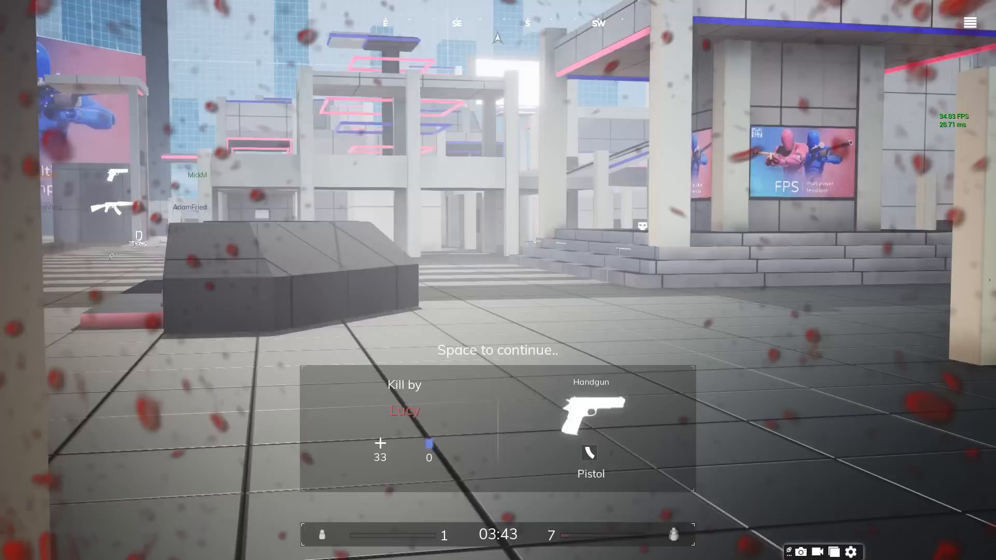
key("space")
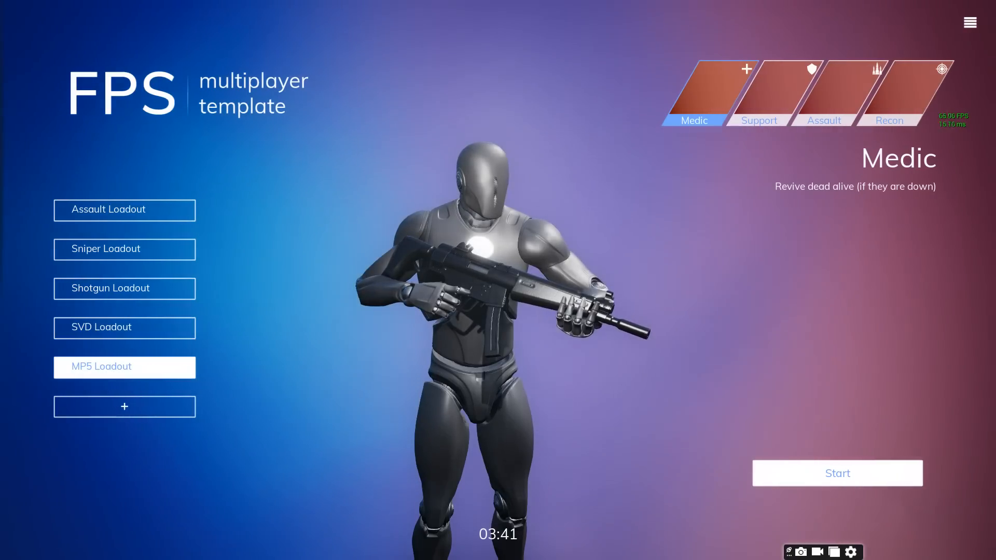
left_click(839, 473)
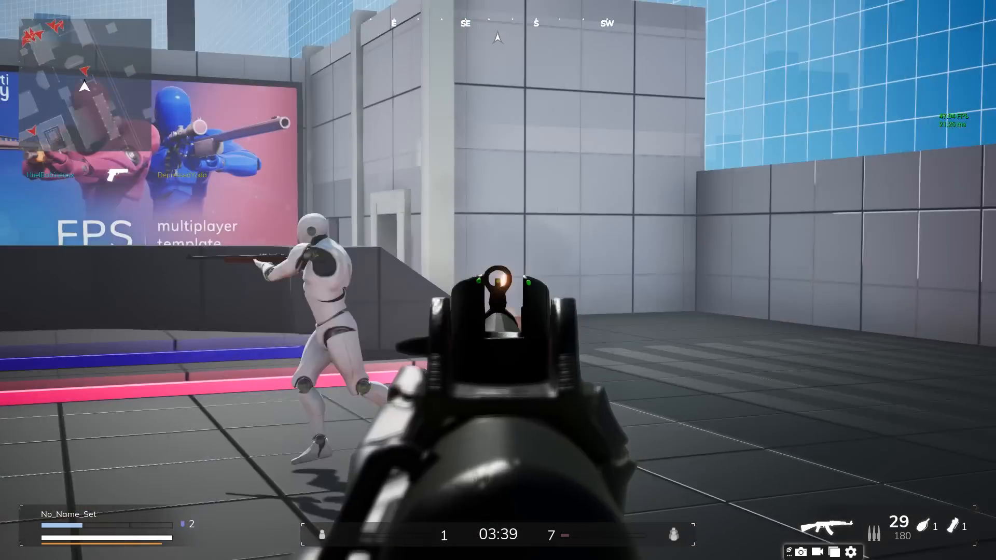
Fire at opponents through the corridors until a grenade death ends the fight
left_click(498, 288)
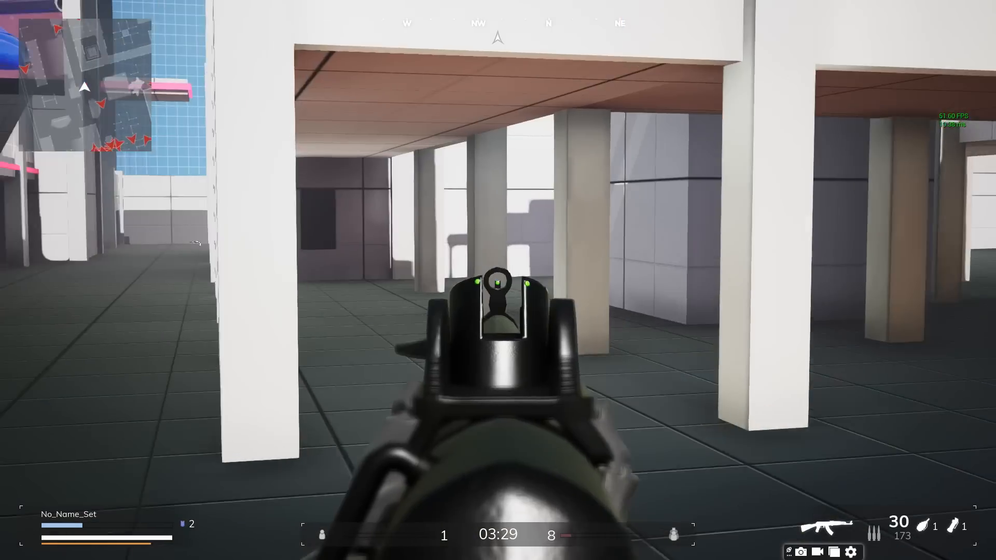
left_click(498, 283)
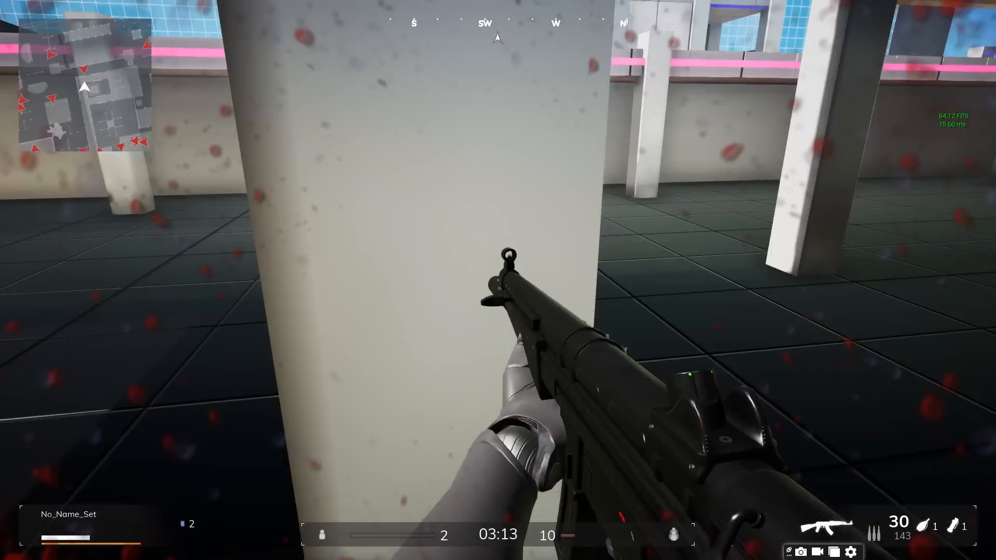
left_click(498, 280)
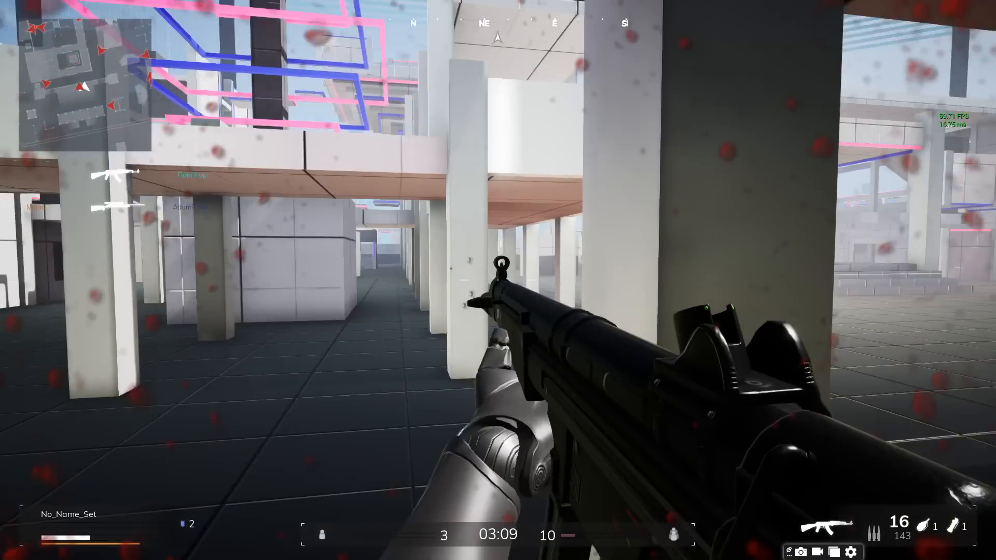
left_click(498, 280)
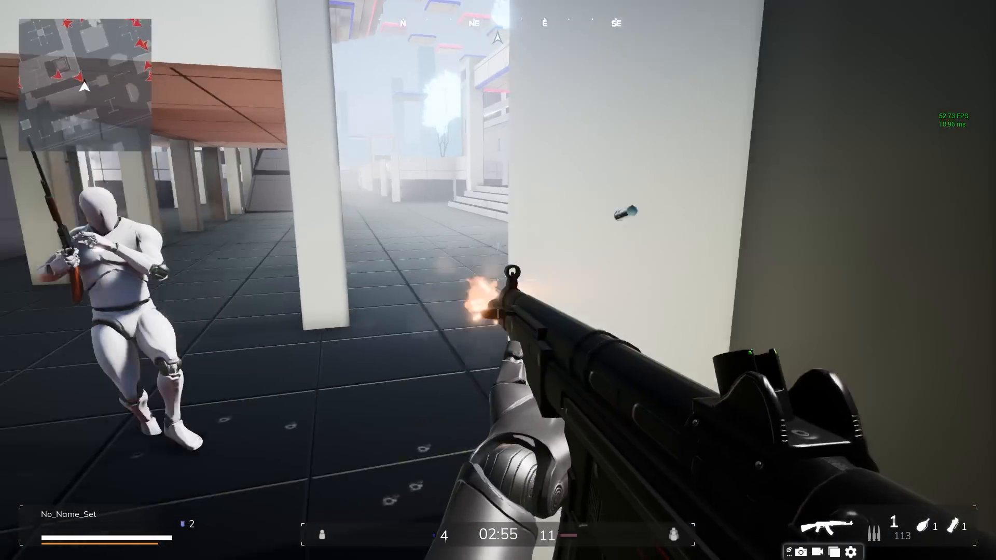
left_click(498, 247)
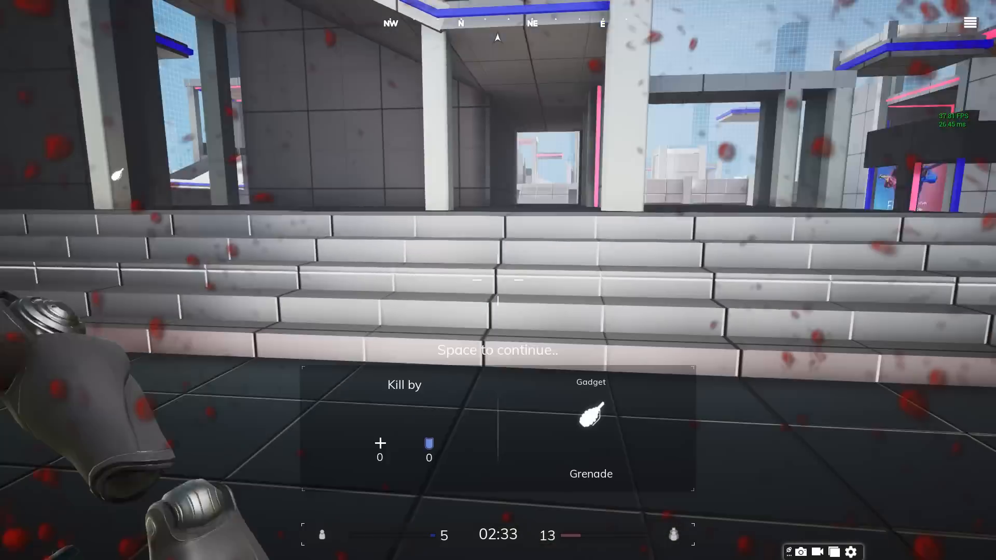
left_click(970, 22)
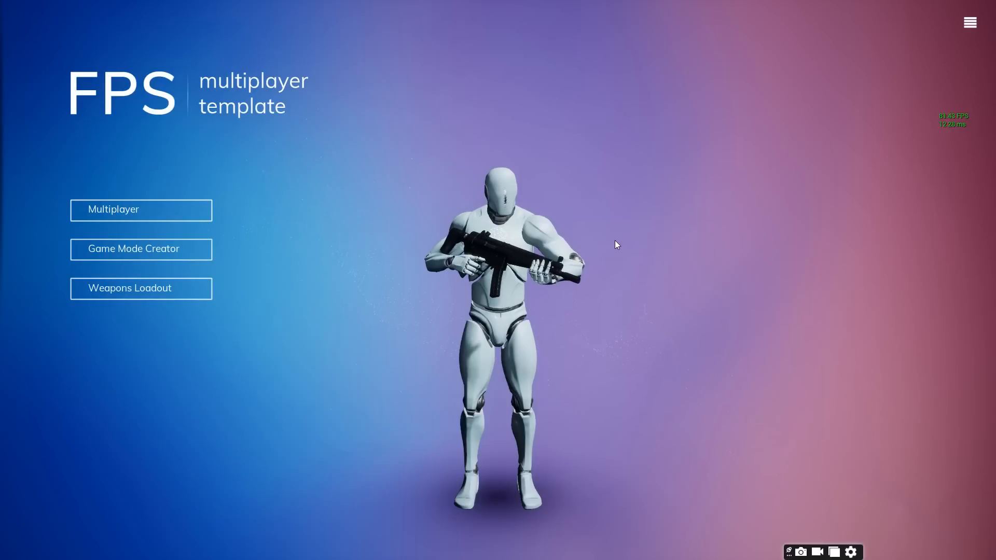
mouse_move(438, 238)
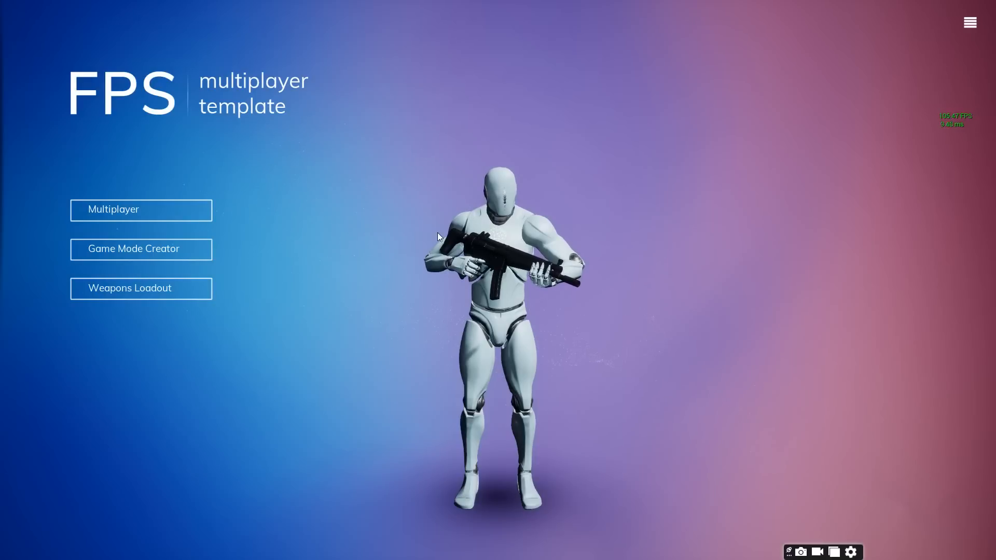
mouse_move(390, 255)
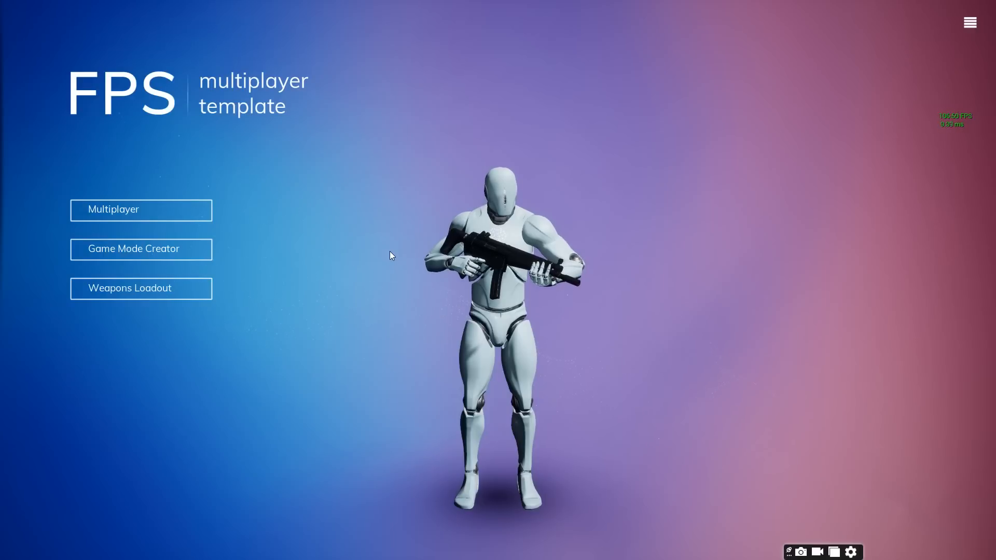
Toggle the username, settings and quit menu to leave the game build
left_click(969, 21)
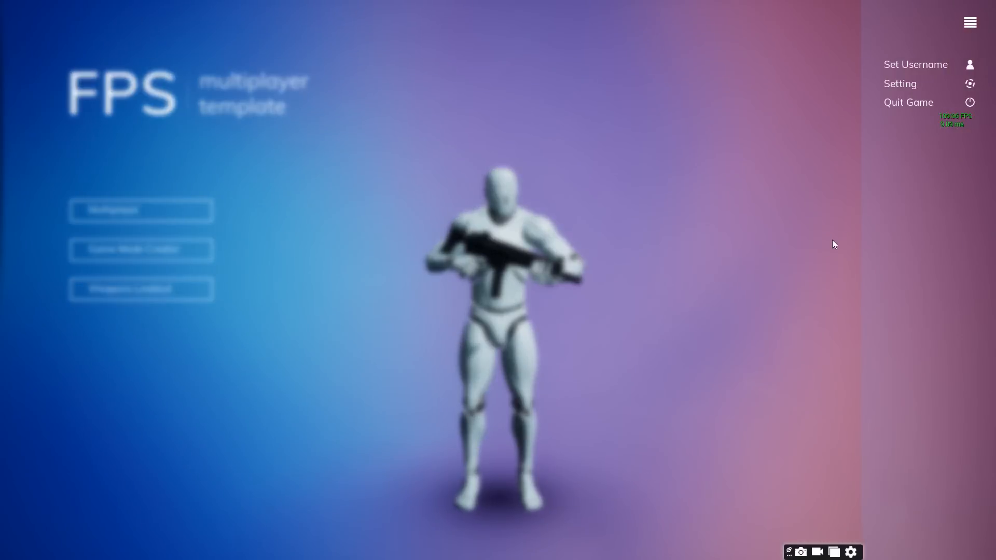
left_click(970, 22)
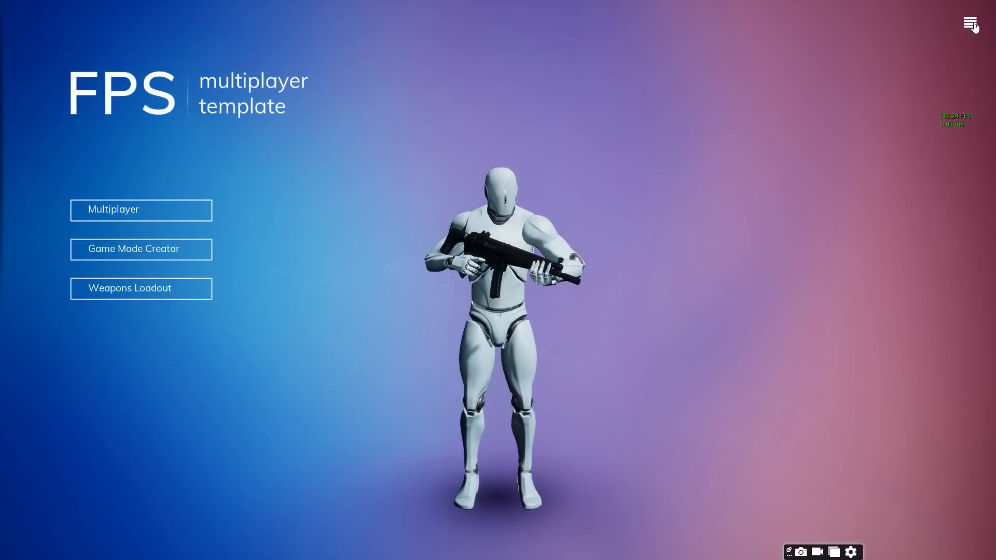
left_click(970, 23)
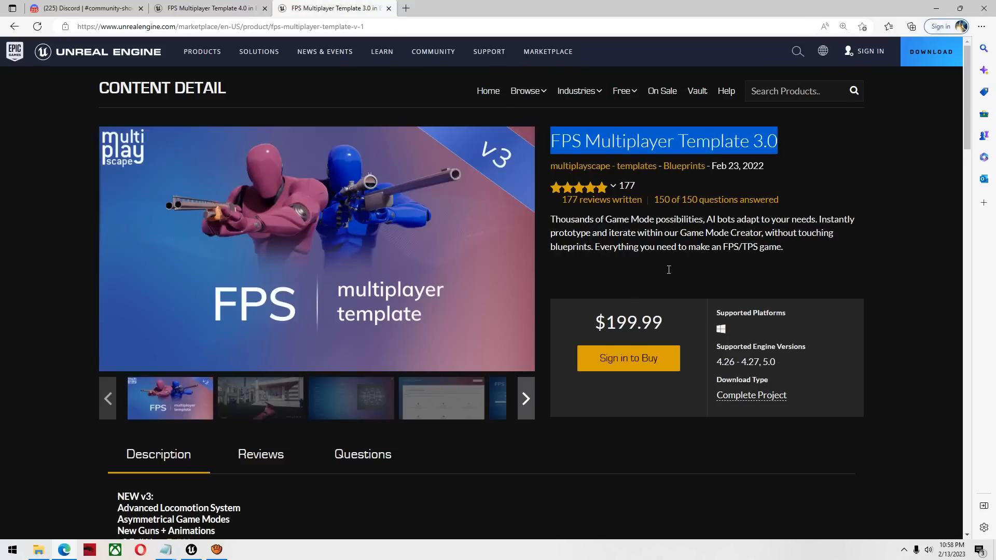
mouse_move(801, 246)
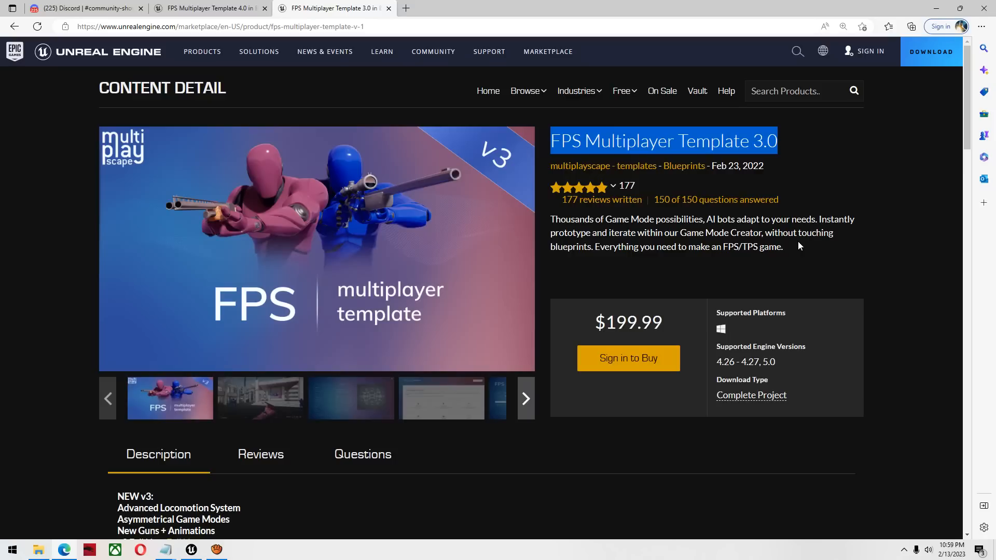
Run and dismiss an Edge sidebar web search for the 3.0 template's title
left_click(798, 148)
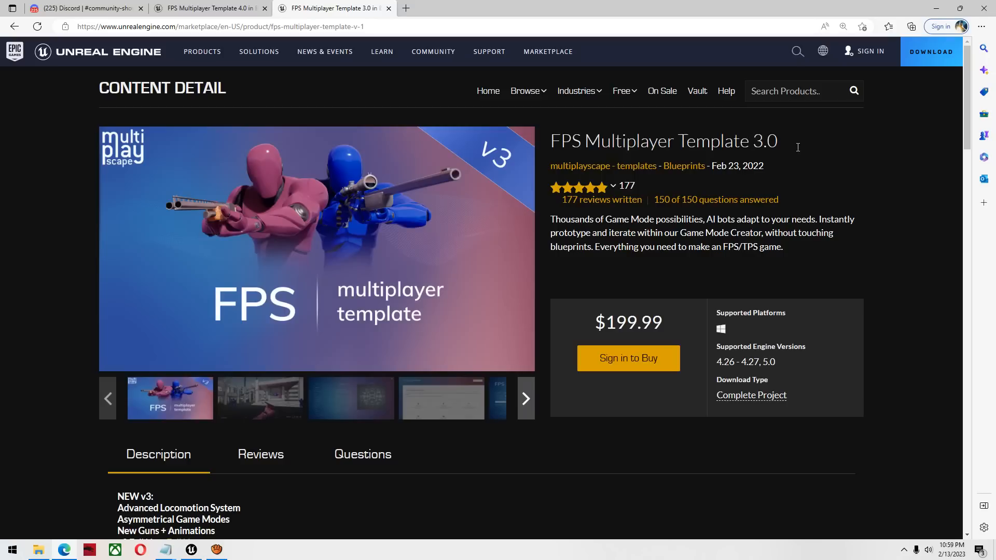
mouse_move(552, 151)
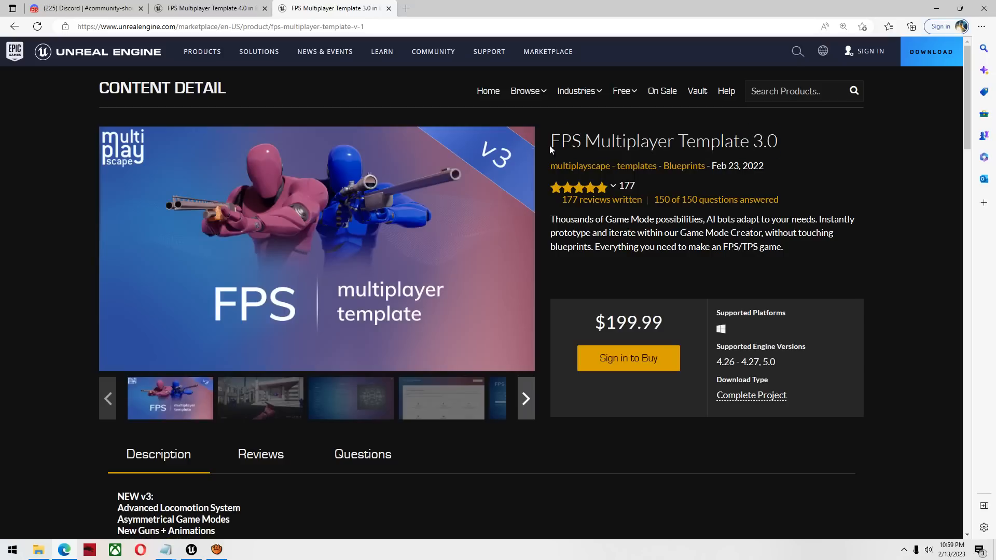
left_click(984, 48)
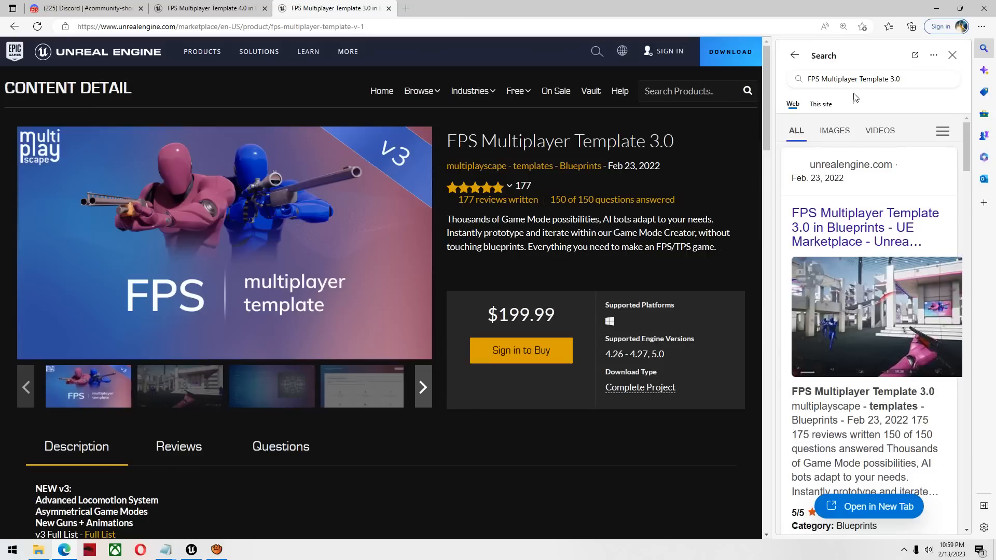
left_click(952, 54)
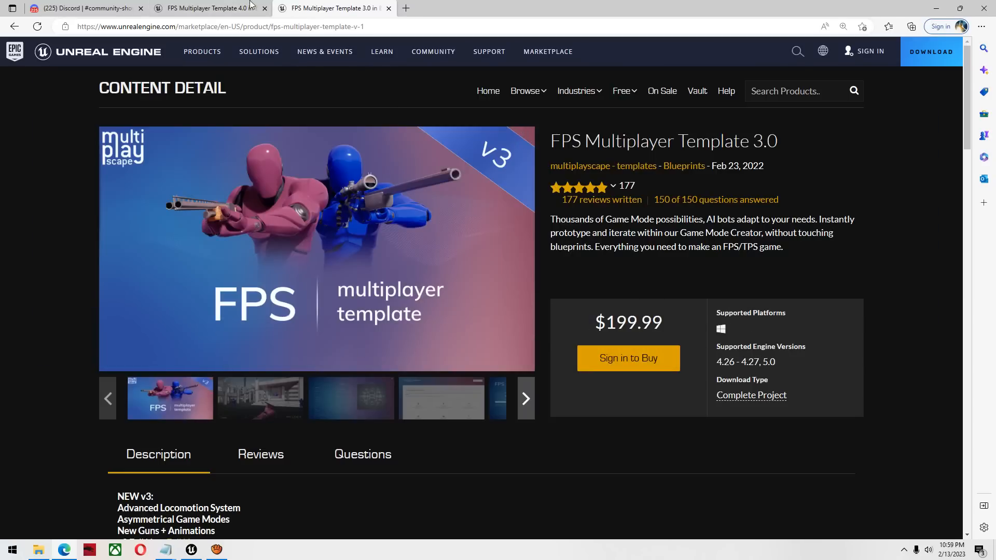
Switch to the FPS Multiplayer Template 4.0 page and highlight its product summary
left_click(207, 9)
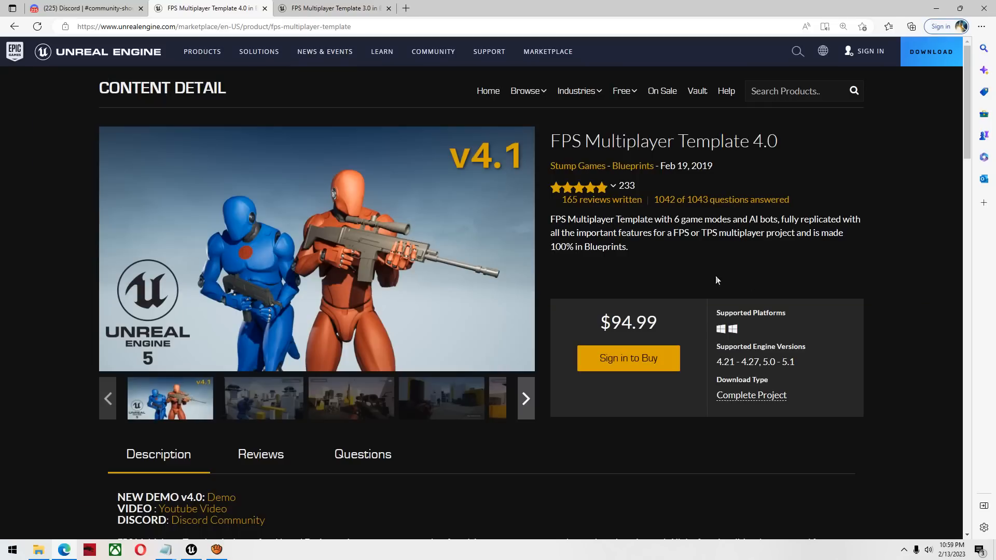
mouse_move(685, 260)
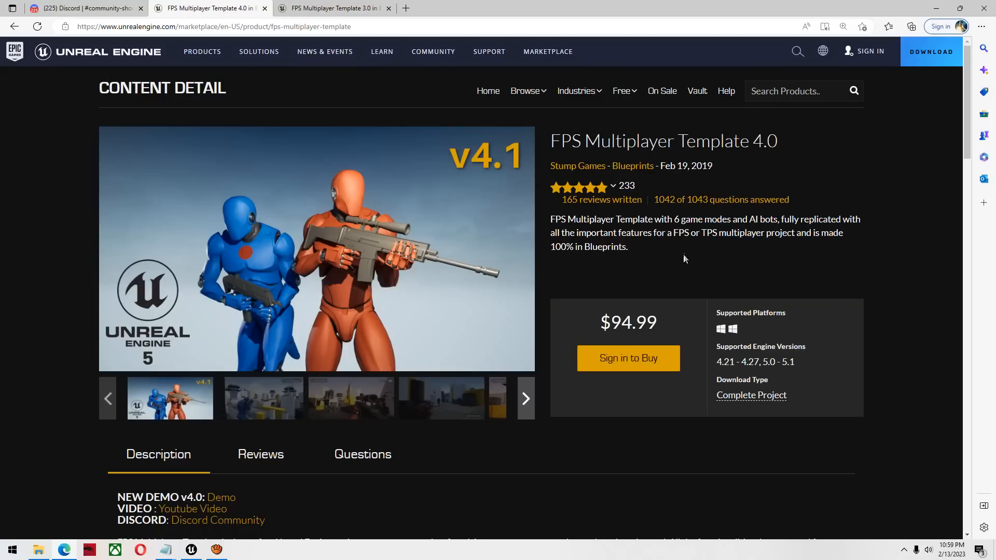
mouse_move(639, 256)
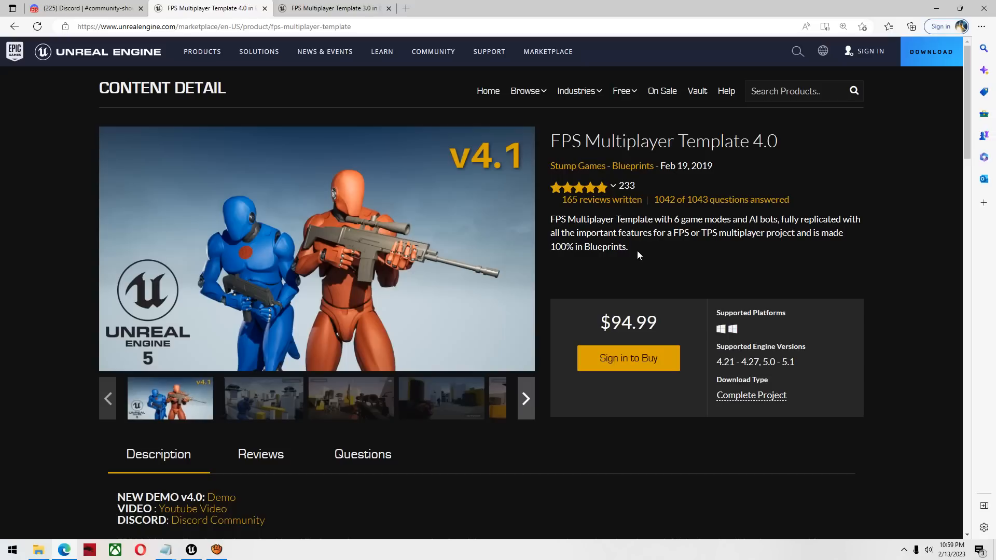
left_click_drag(646, 233, 628, 247)
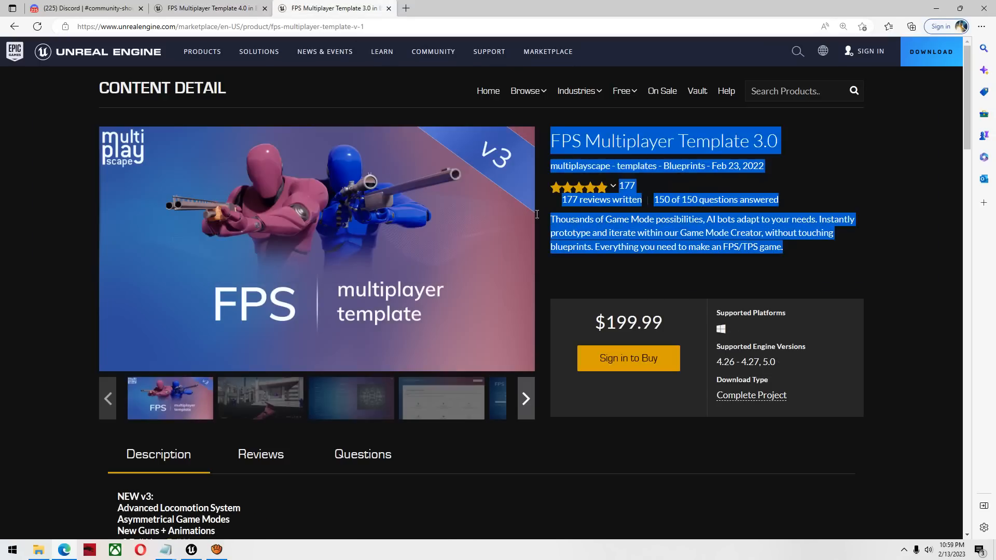
left_click(789, 253)
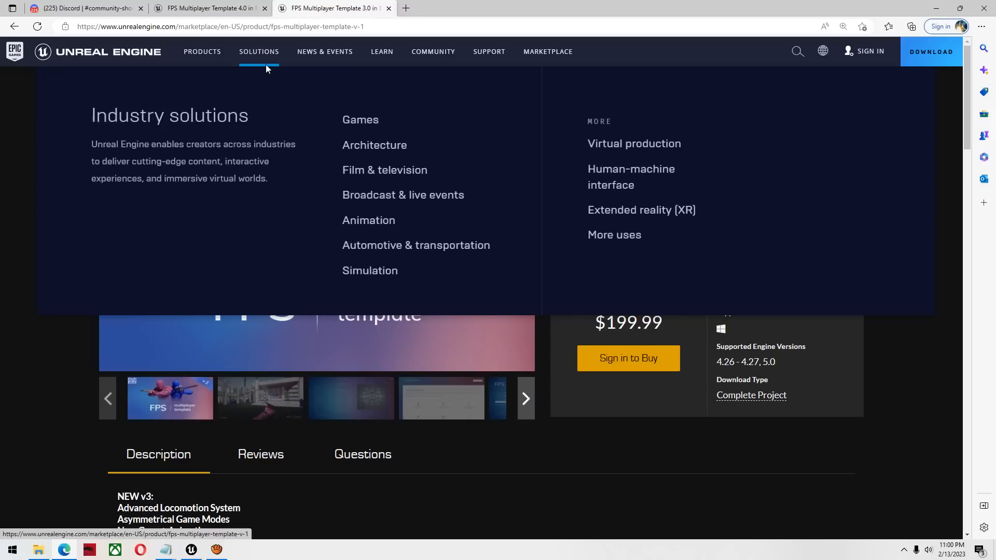
mouse_move(629, 316)
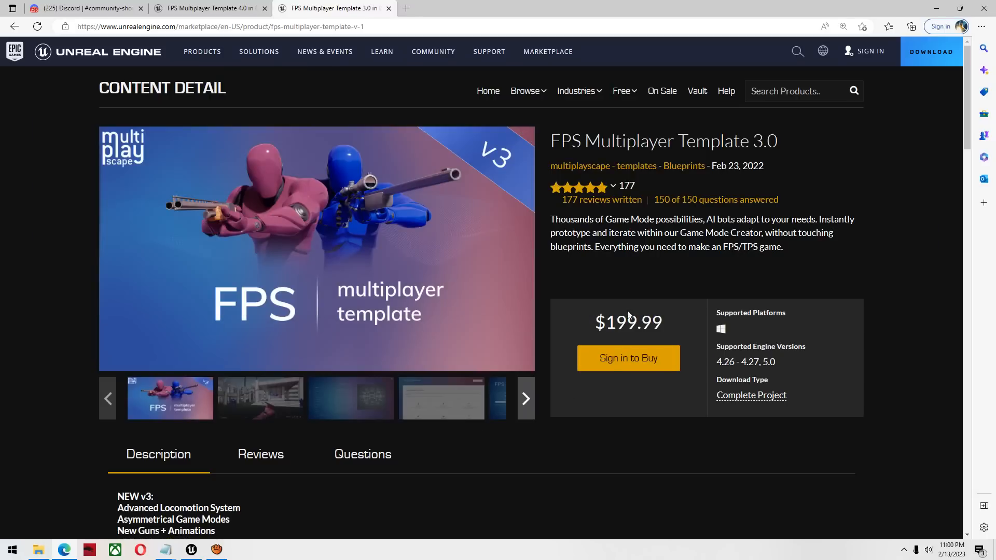
mouse_move(644, 252)
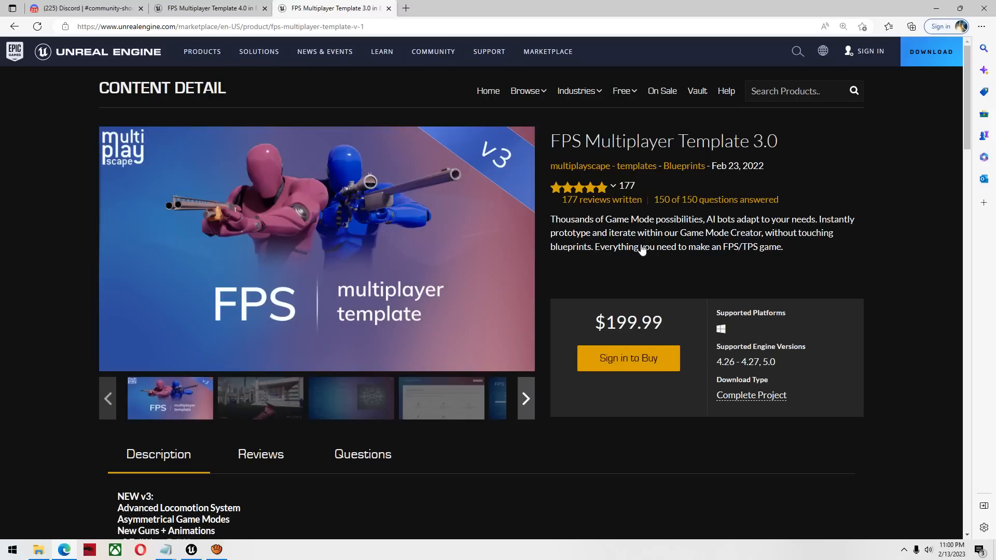
left_click(204, 8)
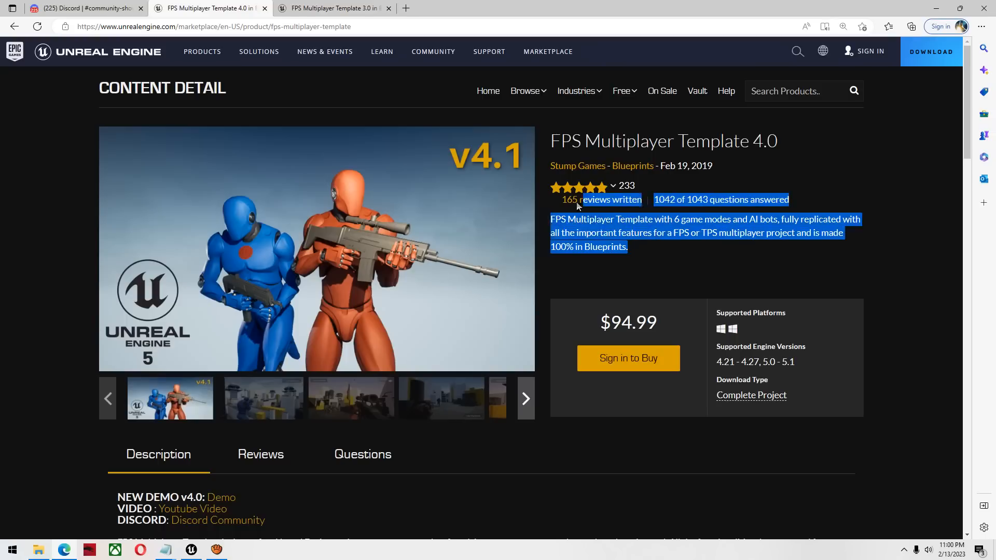
left_click(719, 261)
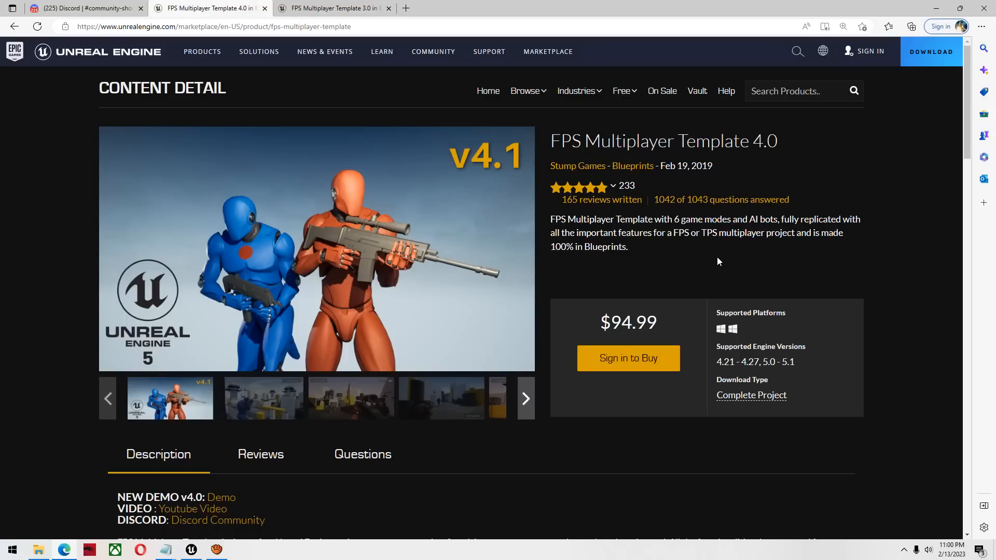
Compare the 4.0 ratings and description against the 3.0 page, ending on the 4.0 listing
left_click_drag(578, 165, 626, 247)
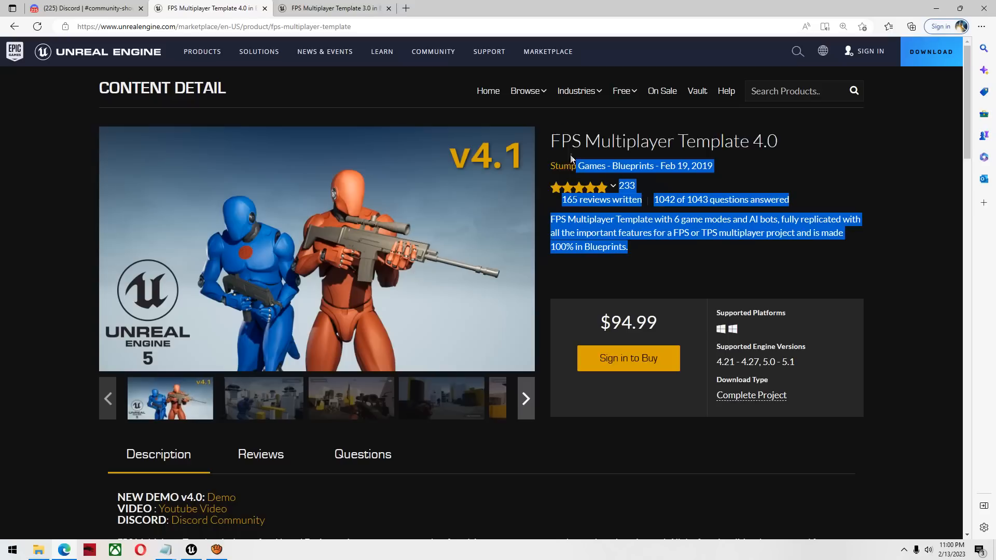
left_click(719, 251)
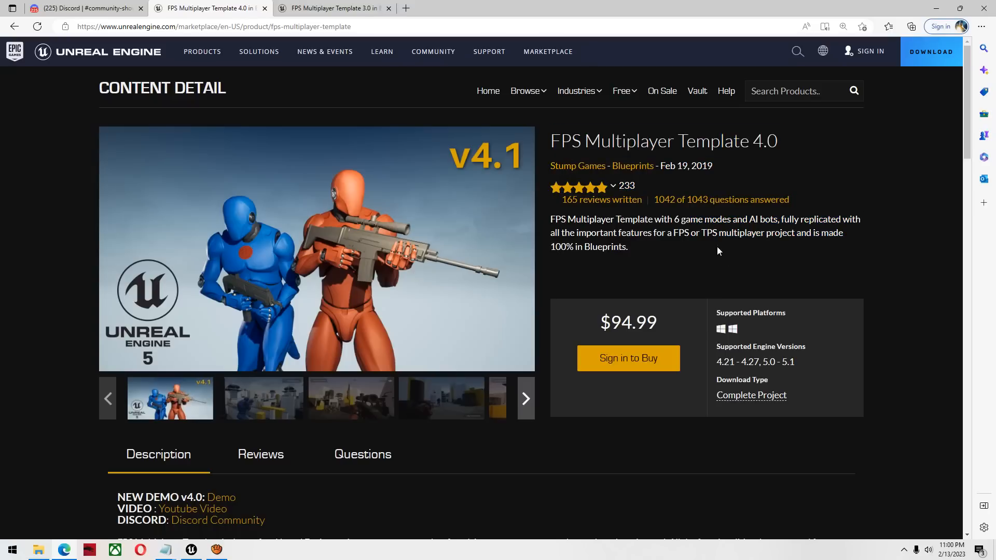
left_click(335, 8)
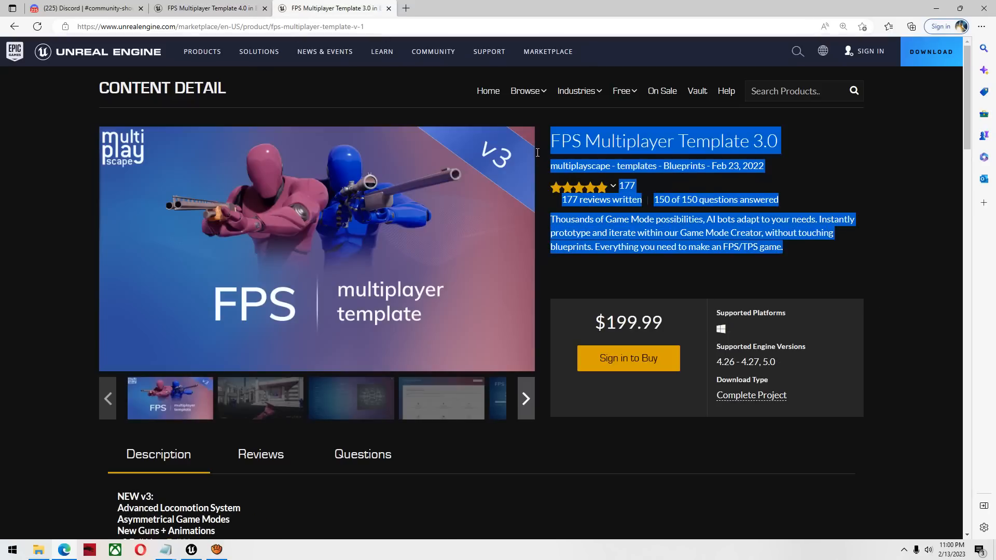
left_click(695, 228)
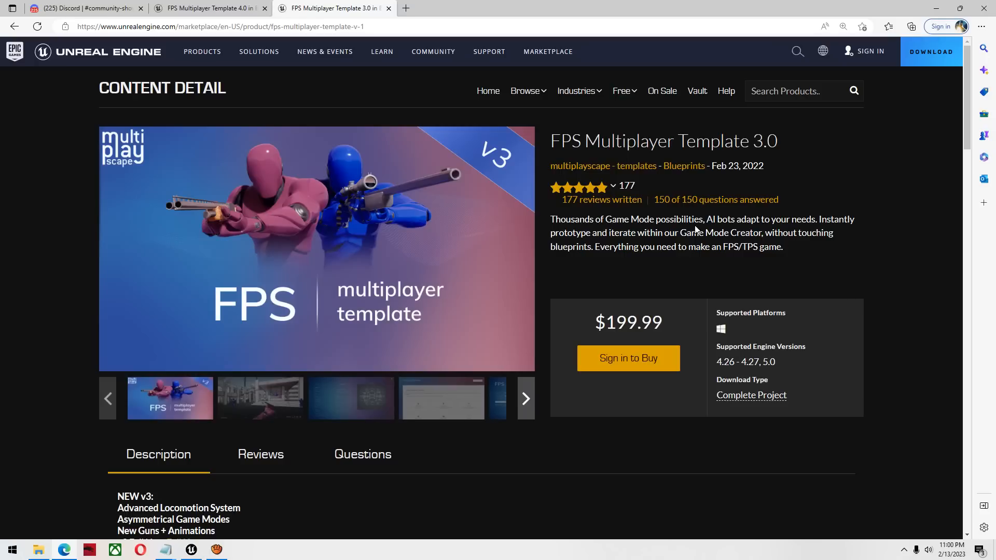
left_click(210, 8)
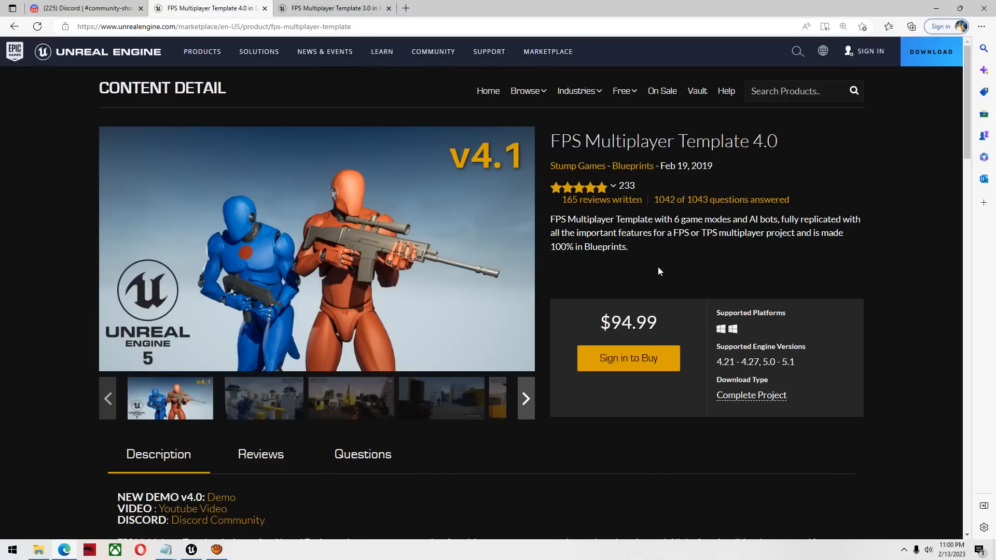
mouse_move(619, 253)
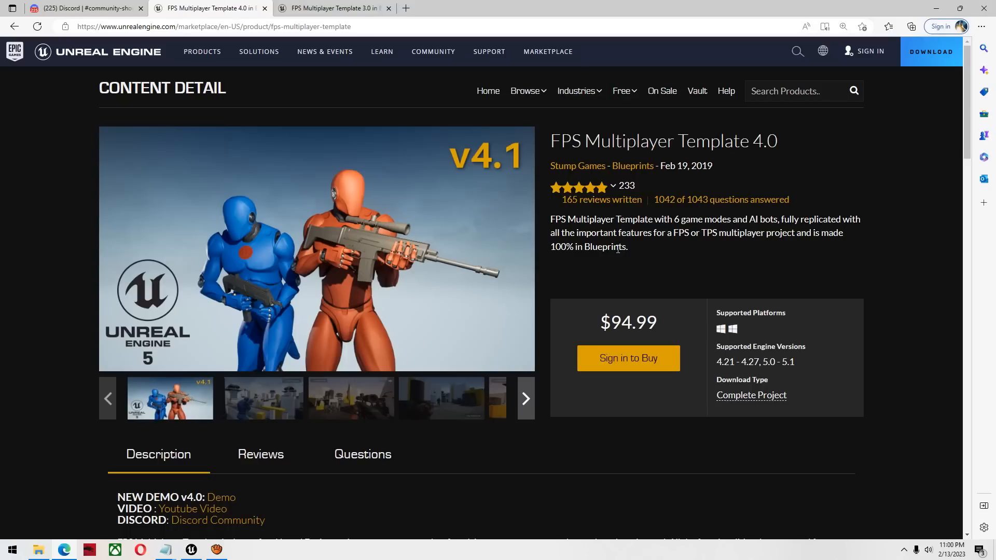
left_click_drag(551, 219, 627, 246)
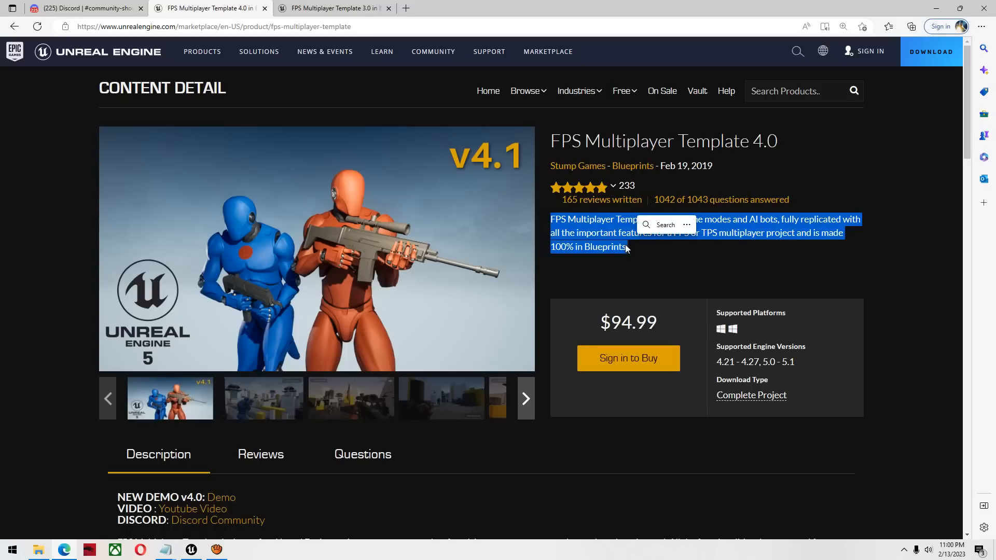
left_click(637, 256)
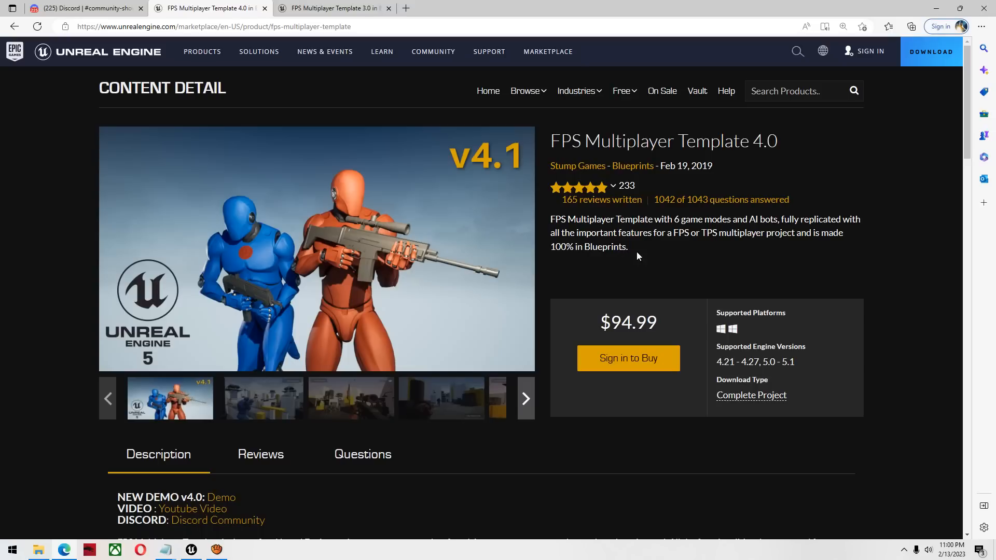
mouse_move(379, 514)
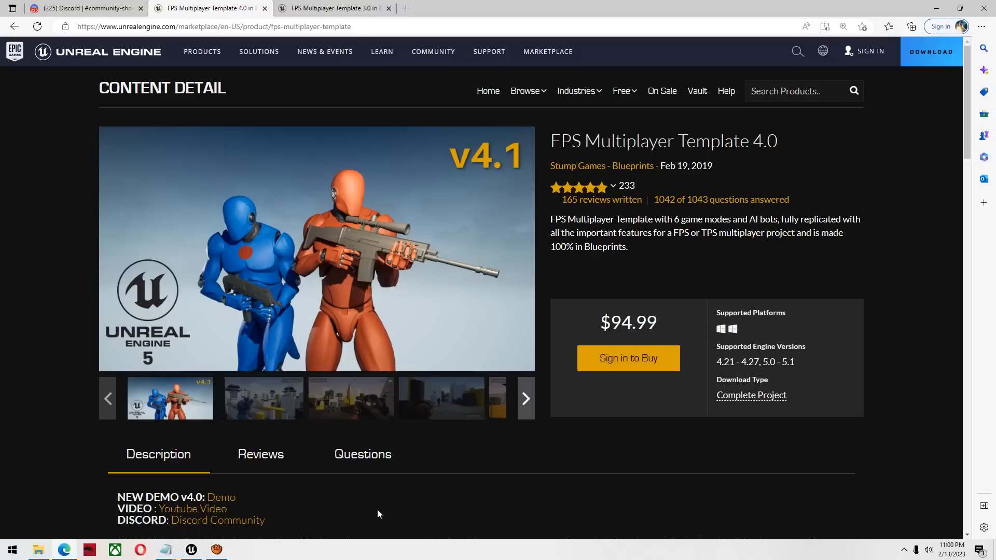